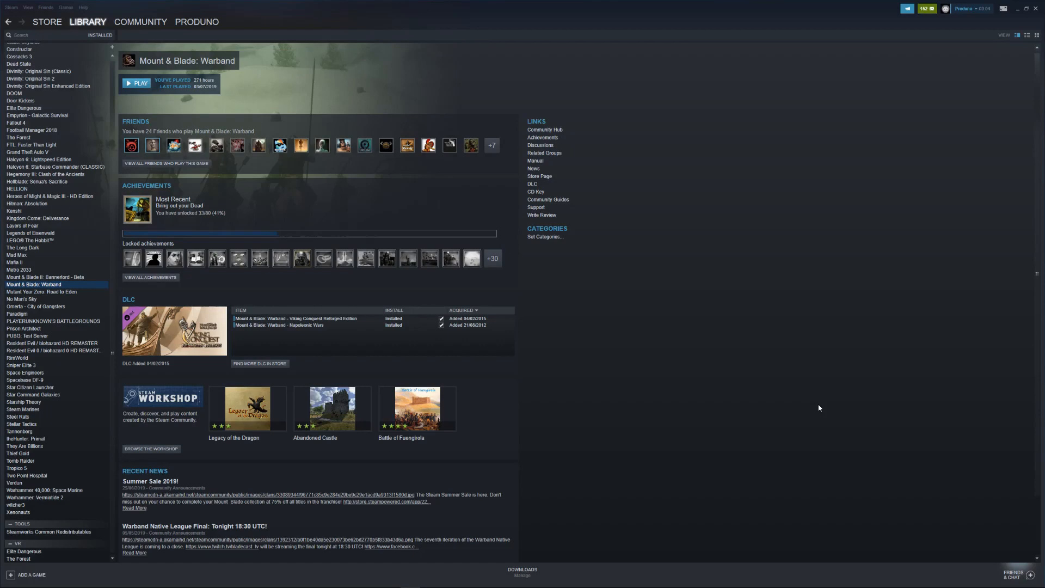
pyautogui.moveTo(796, 393)
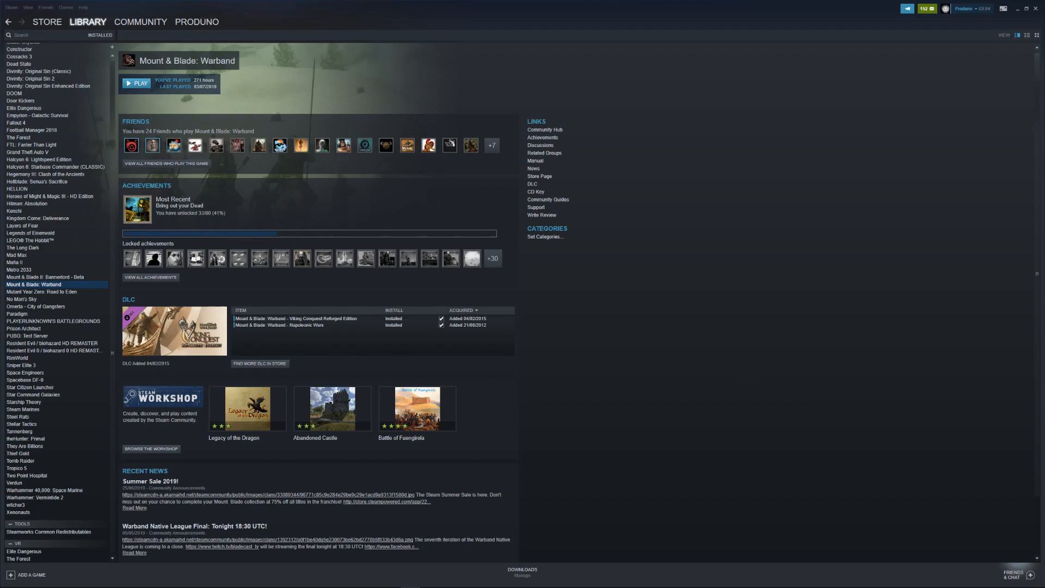
pyautogui.moveTo(526, 221)
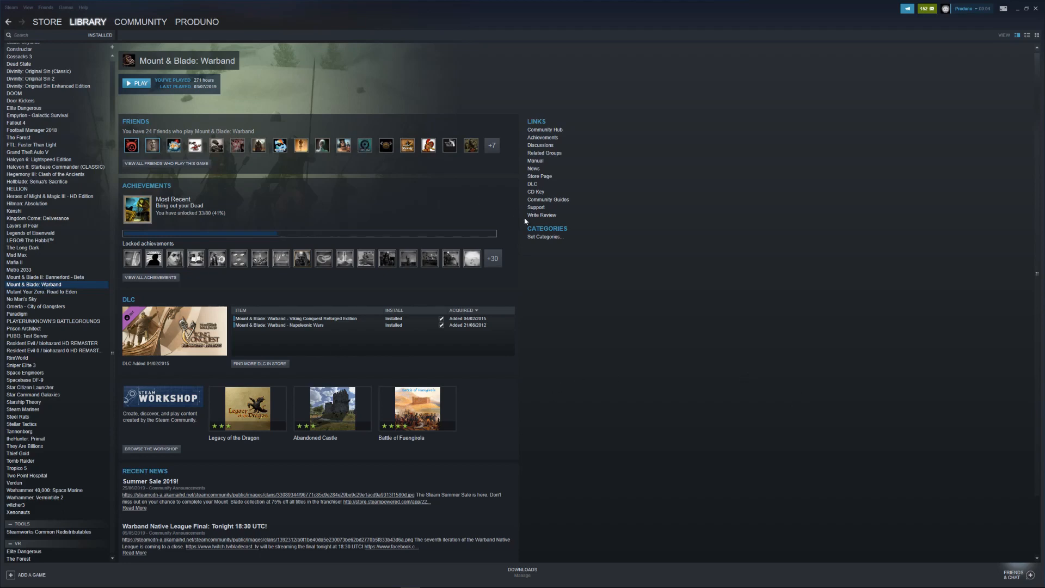
pyautogui.moveTo(290, 363)
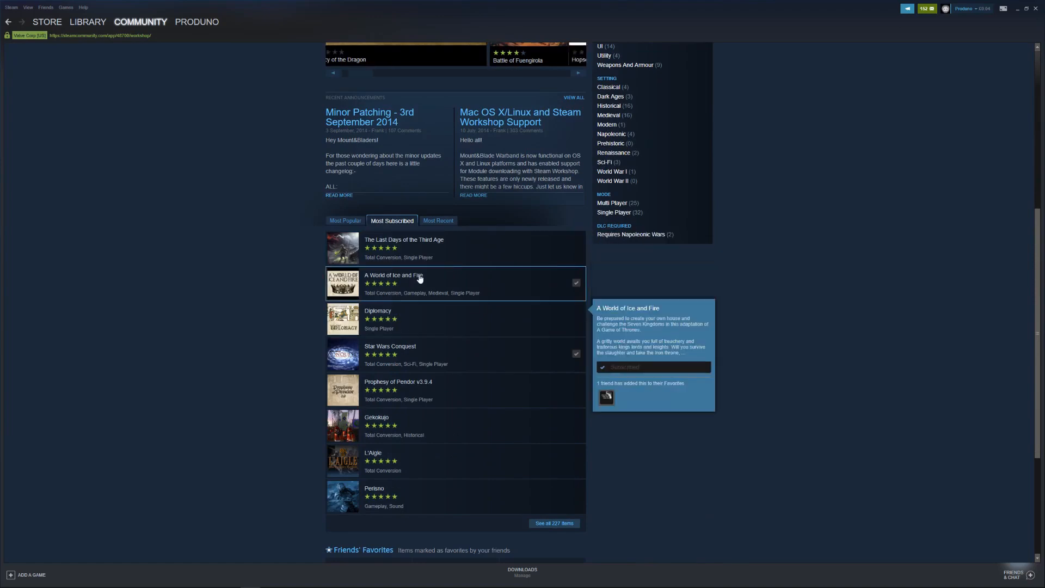
# - Open the A World of Ice and Fire item from the Warband Workshop's Most Subscribed list
pyautogui.click(394, 283)
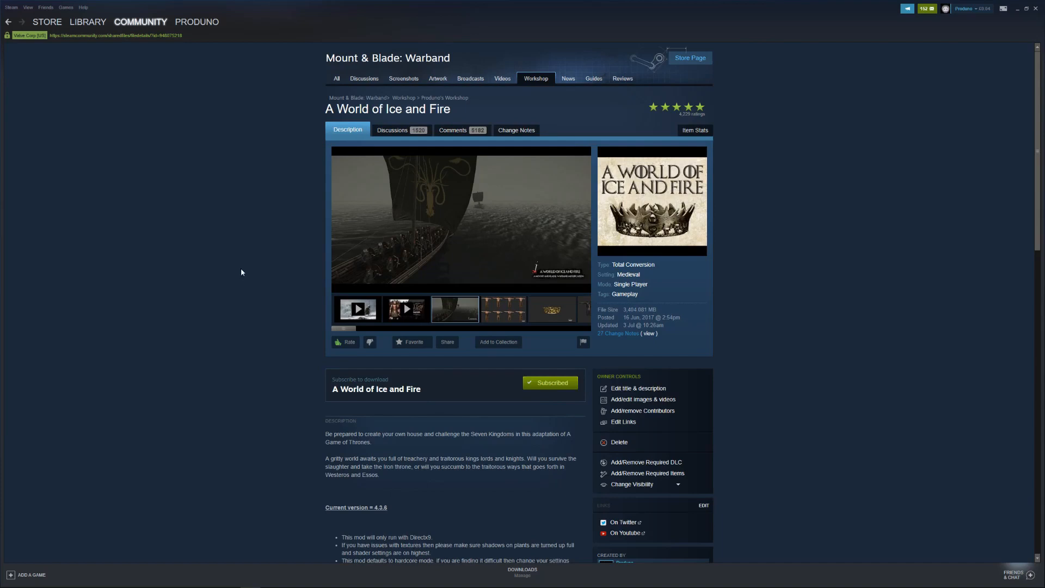
pyautogui.moveTo(235, 268)
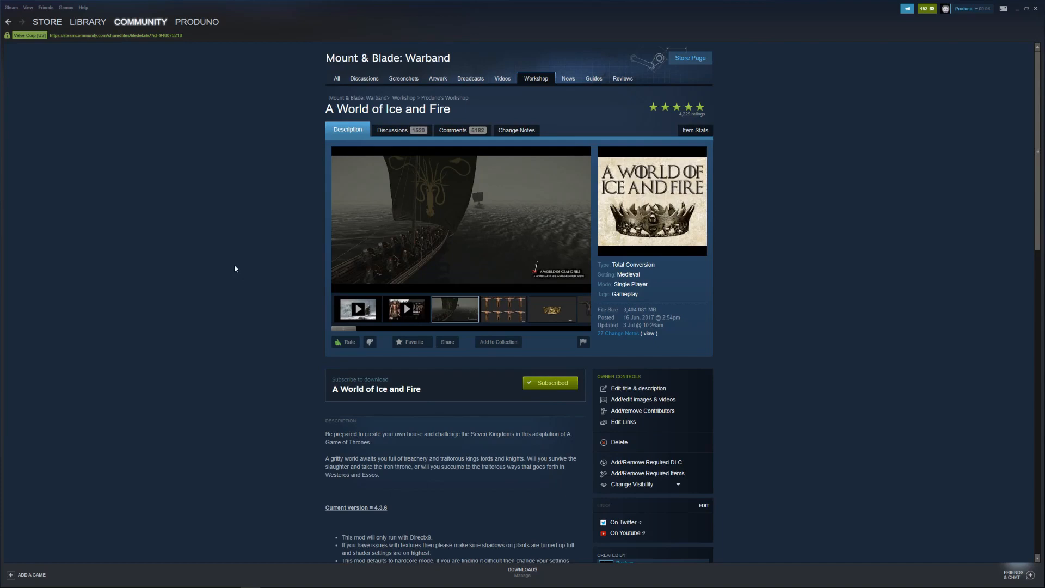
pyautogui.click(503, 309)
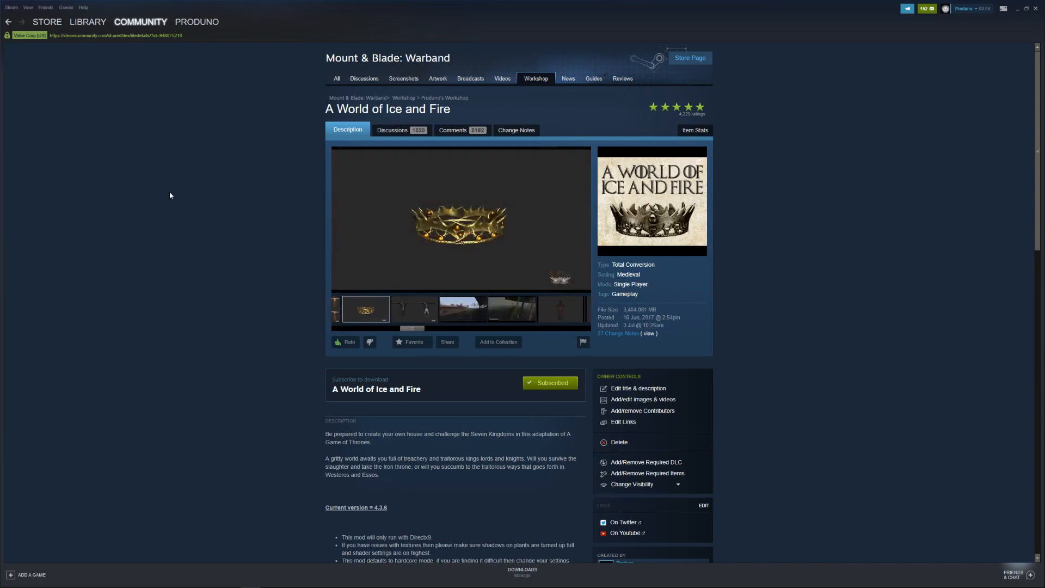
# - Open Mount & Blade: Warband's Properties from the Library on the Local Files tab
pyautogui.click(88, 21)
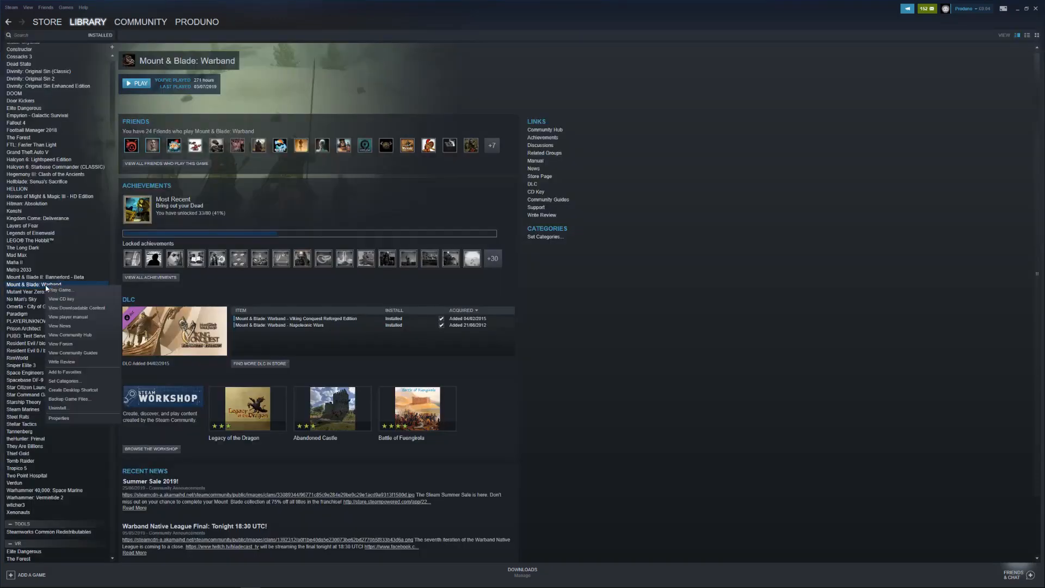
pyautogui.click(59, 418)
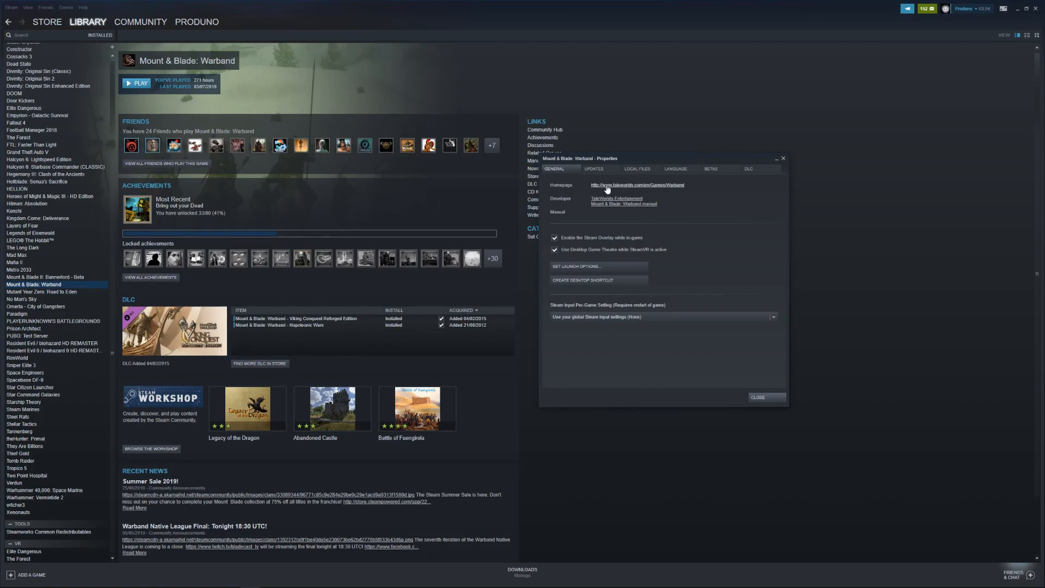
pyautogui.click(637, 168)
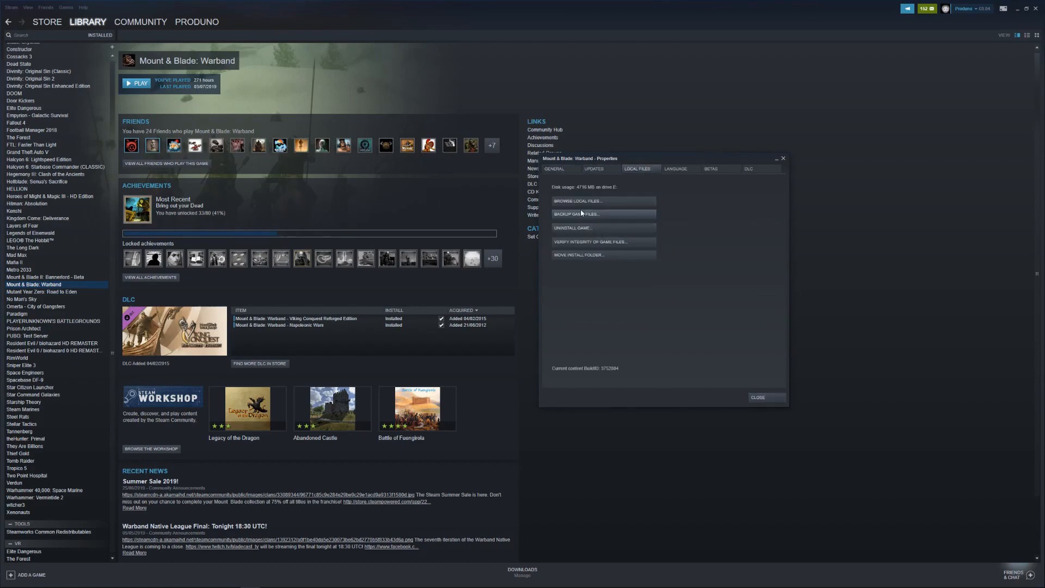
# - Browse Warband's local files and open the Modules folder
pyautogui.click(577, 201)
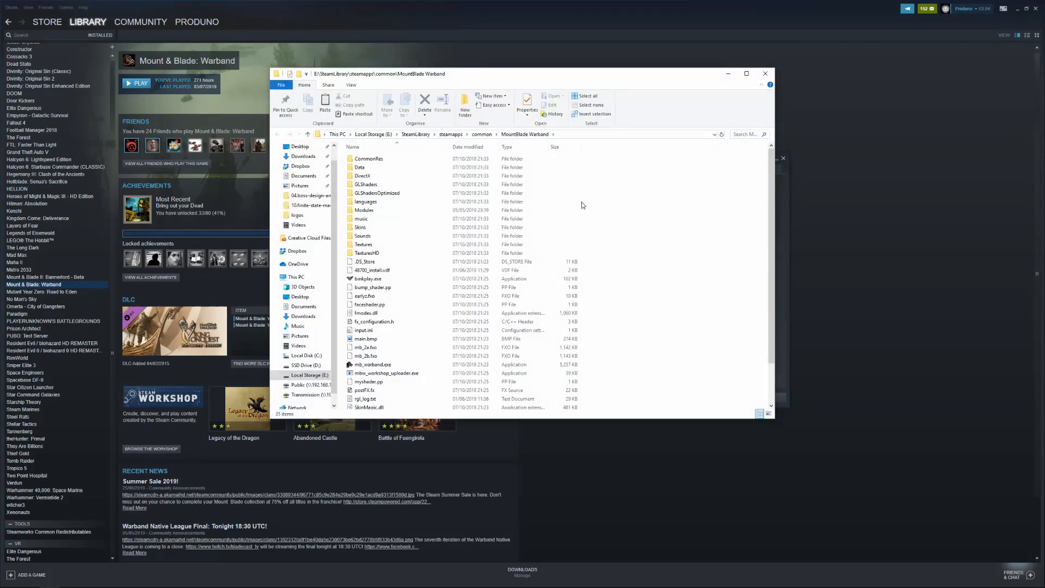
pyautogui.click(369, 158)
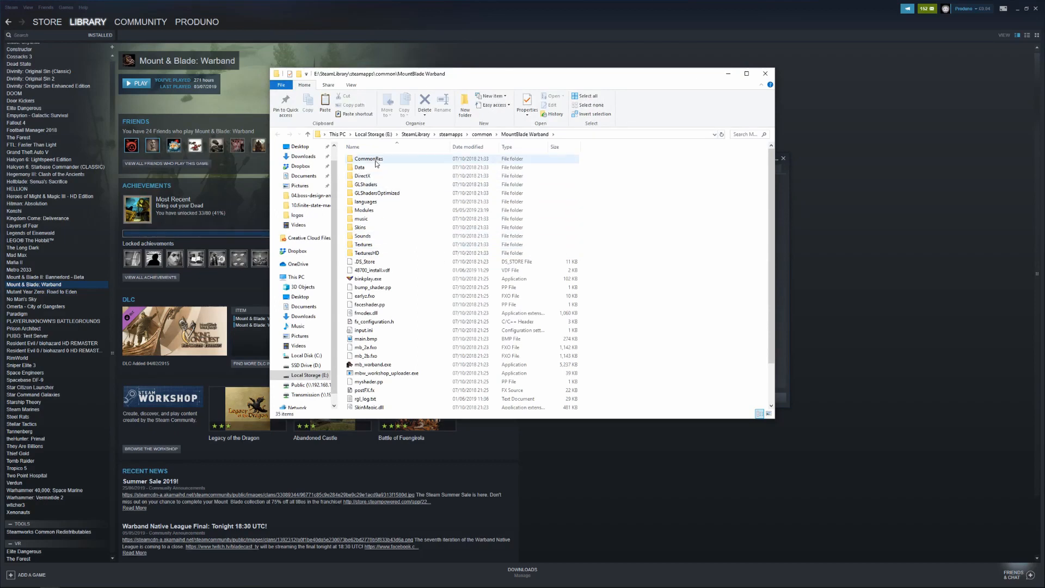
pyautogui.click(363, 211)
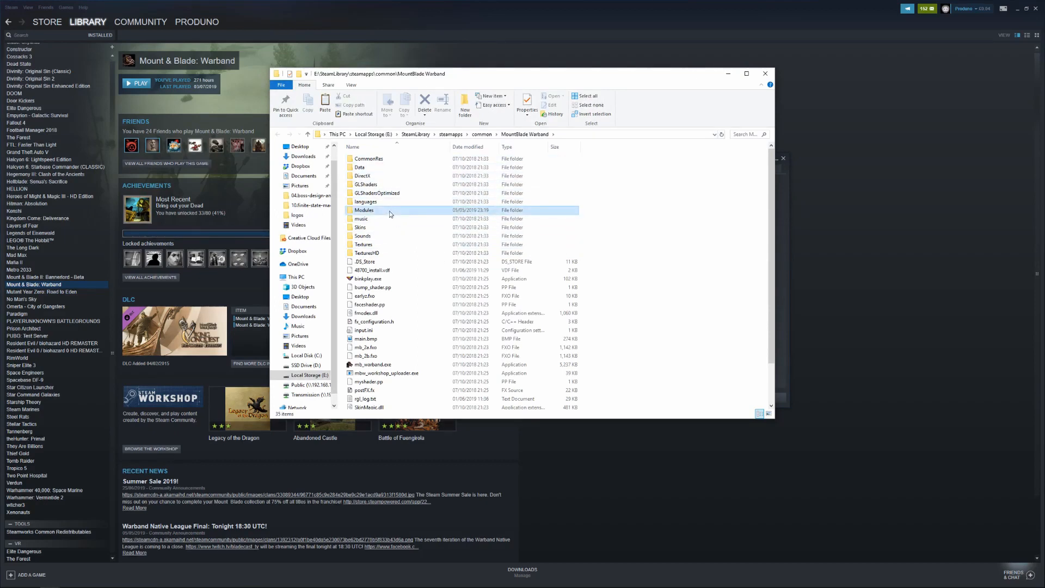
pyautogui.doubleClick(363, 210)
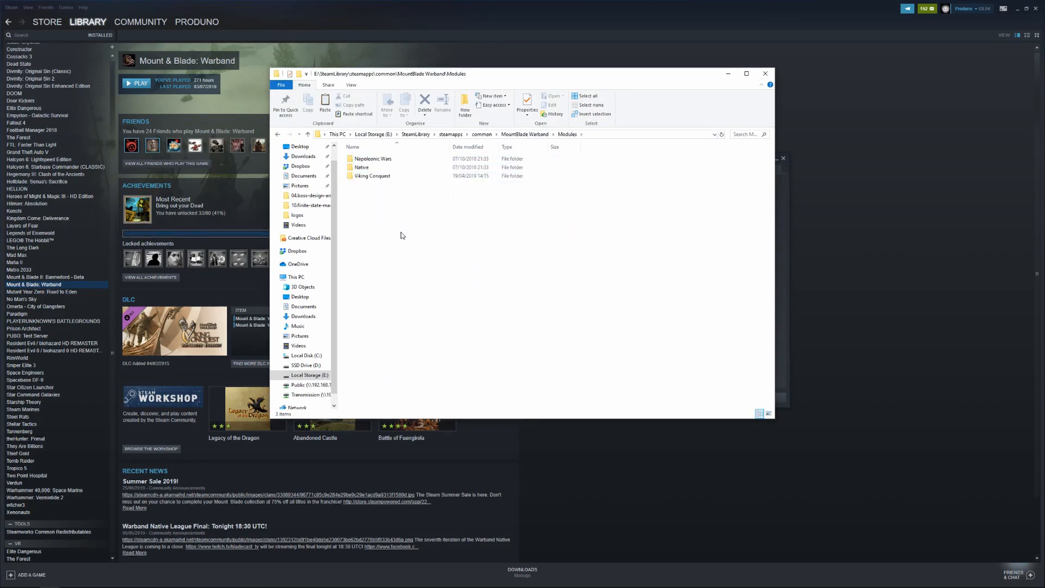
pyautogui.moveTo(436, 194)
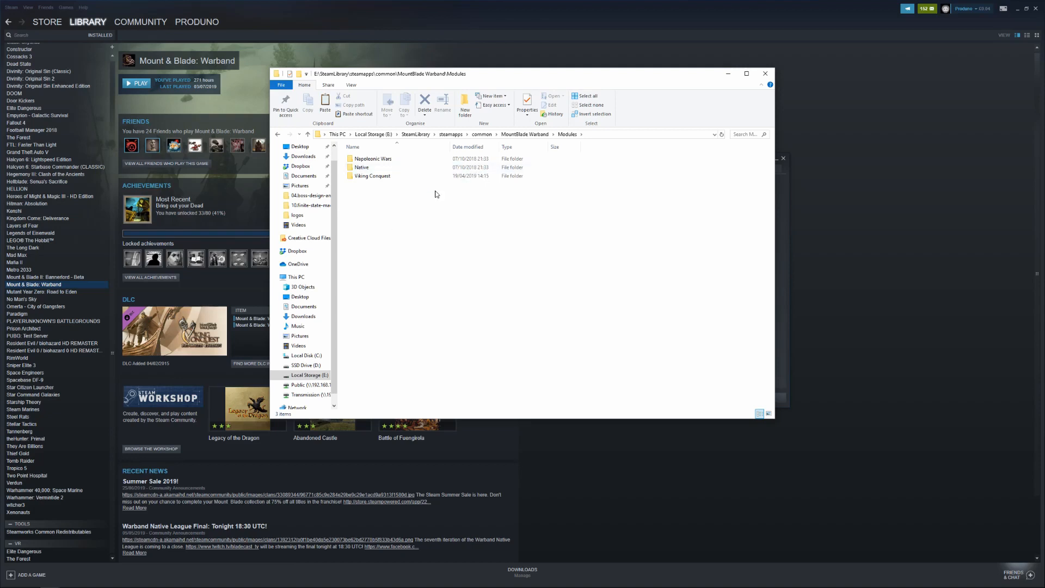
# - Go to steamapps\workshop\content\48700 and open the mod folder 940075218
pyautogui.click(451, 133)
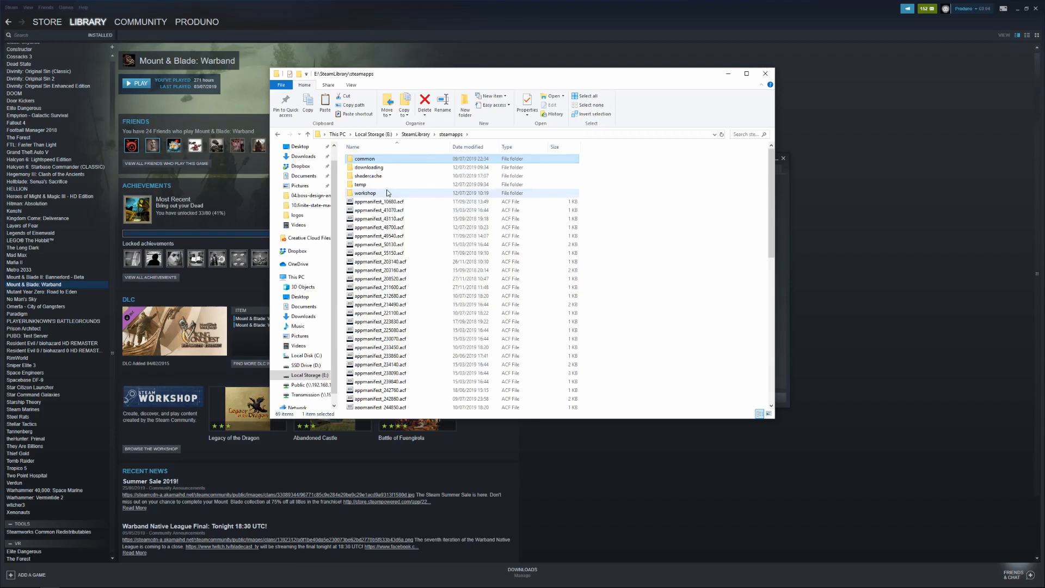
pyautogui.doubleClick(366, 192)
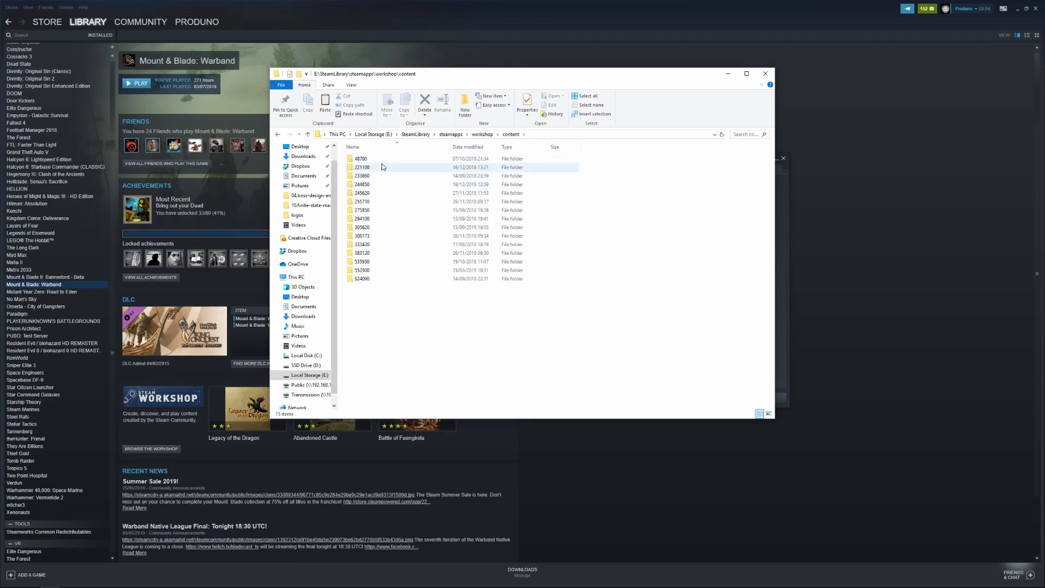
pyautogui.doubleClick(360, 158)
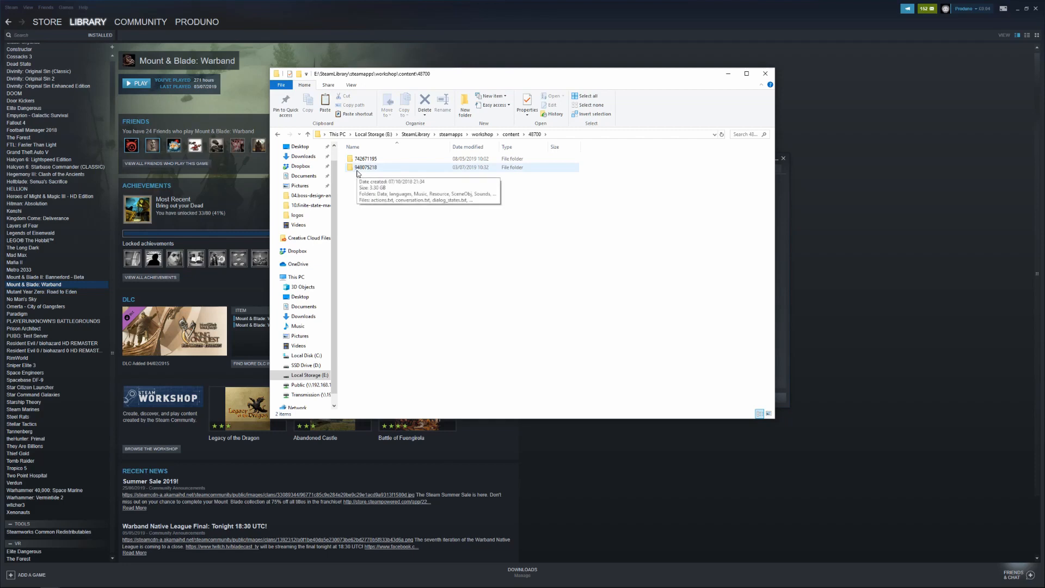
pyautogui.moveTo(377, 171)
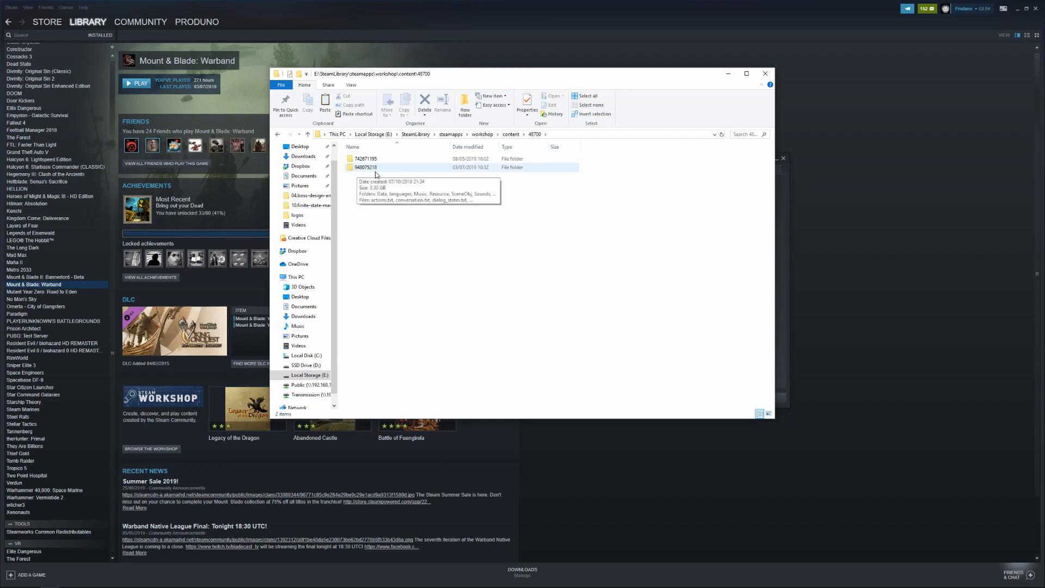
pyautogui.doubleClick(365, 167)
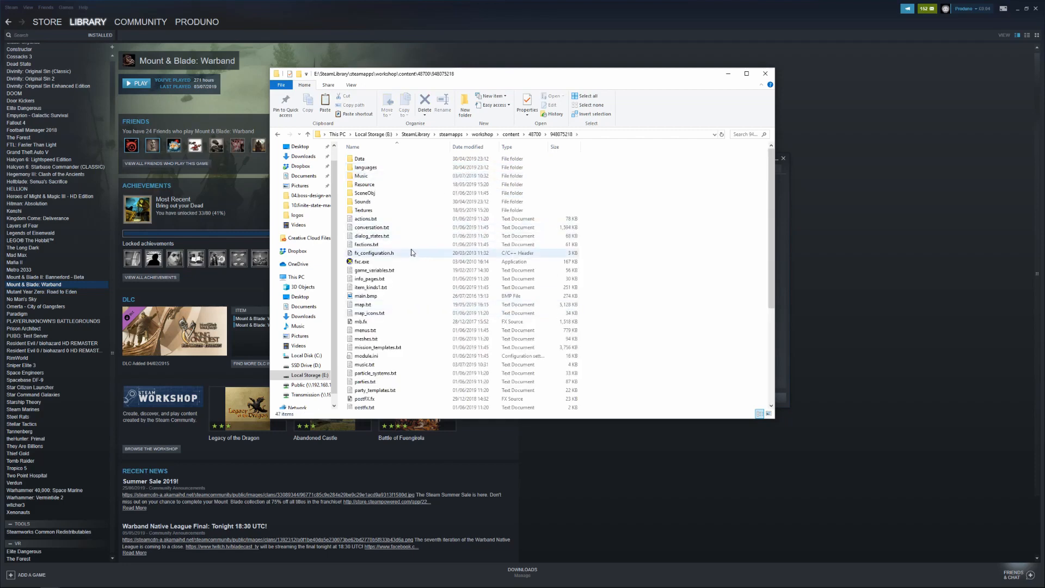
pyautogui.moveTo(405, 255)
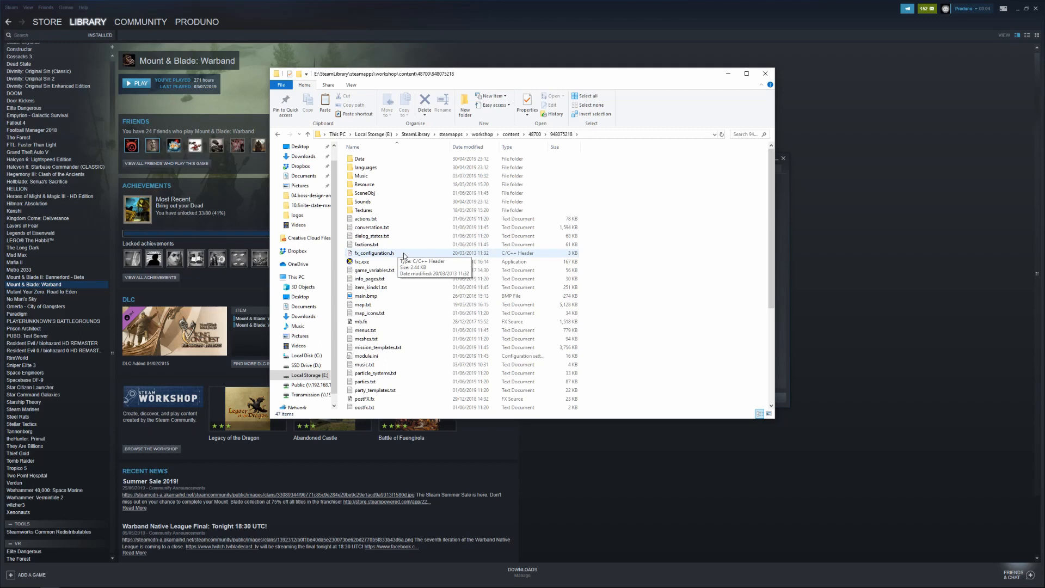
pyautogui.moveTo(765, 72)
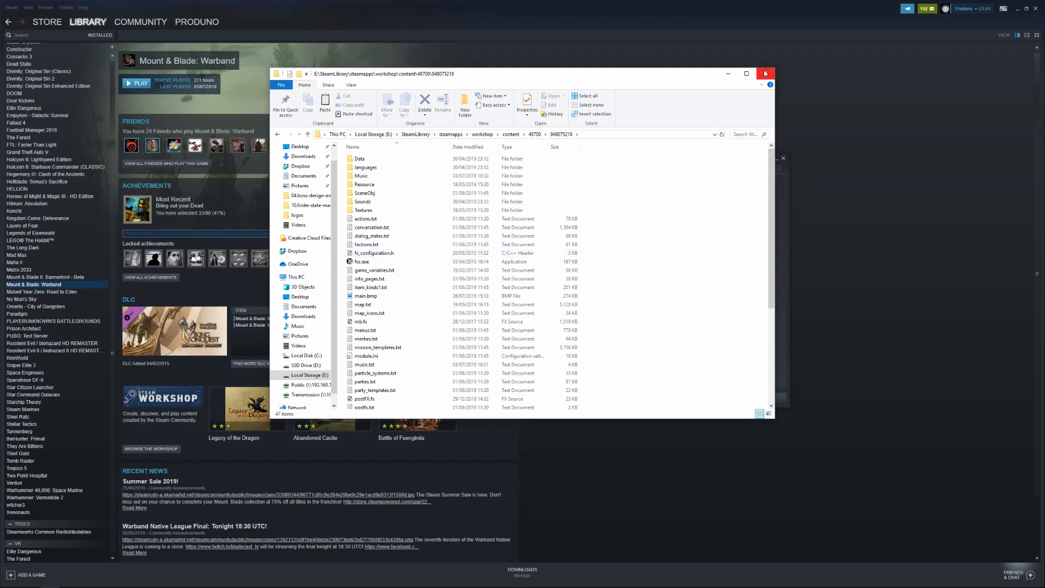
# - Close Explorer, maximize the browser and scroll the ModDB mod page to its Files list
pyautogui.click(766, 73)
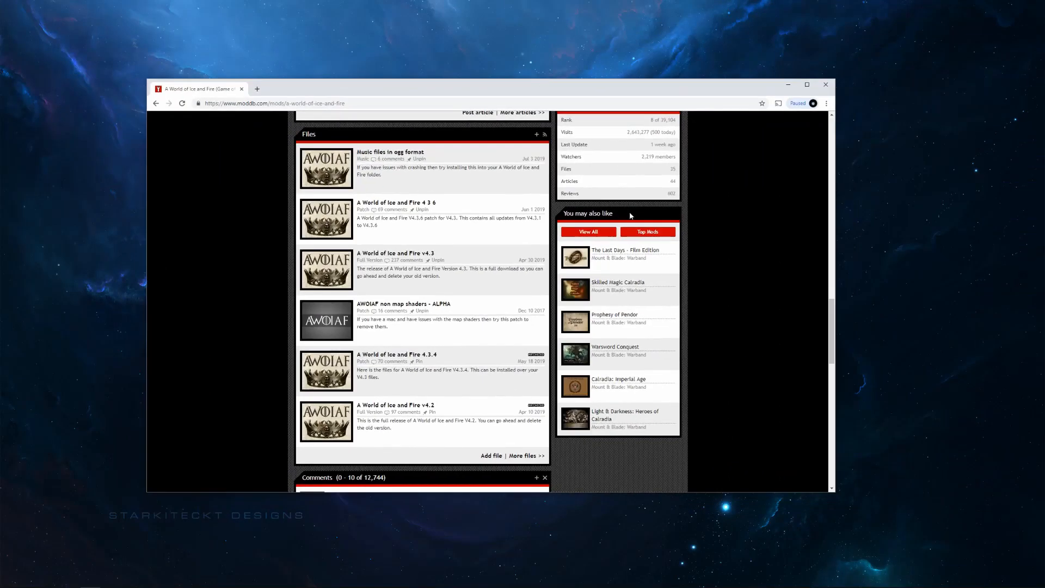
pyautogui.click(807, 84)
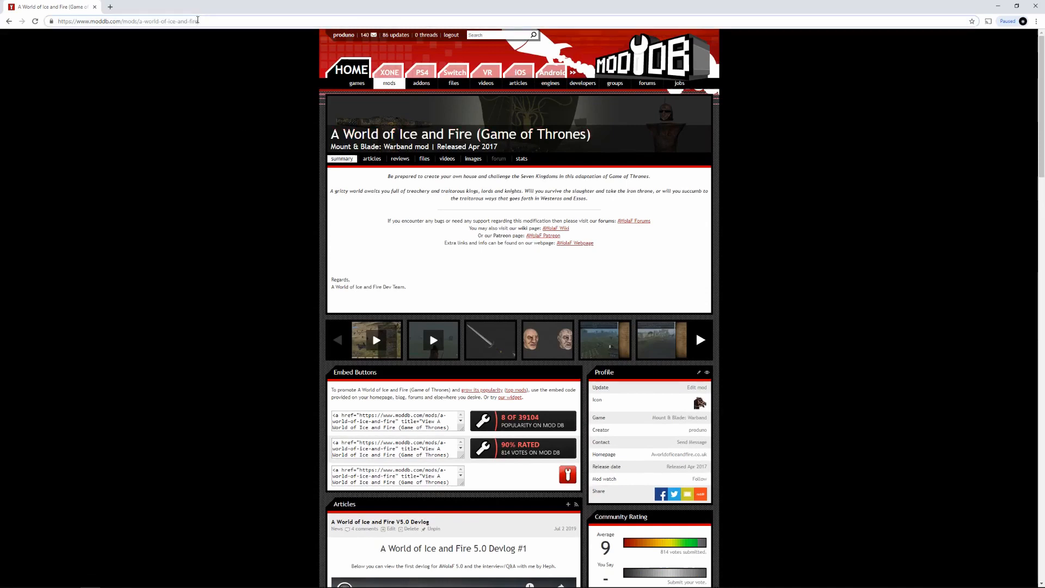
pyautogui.click(130, 23)
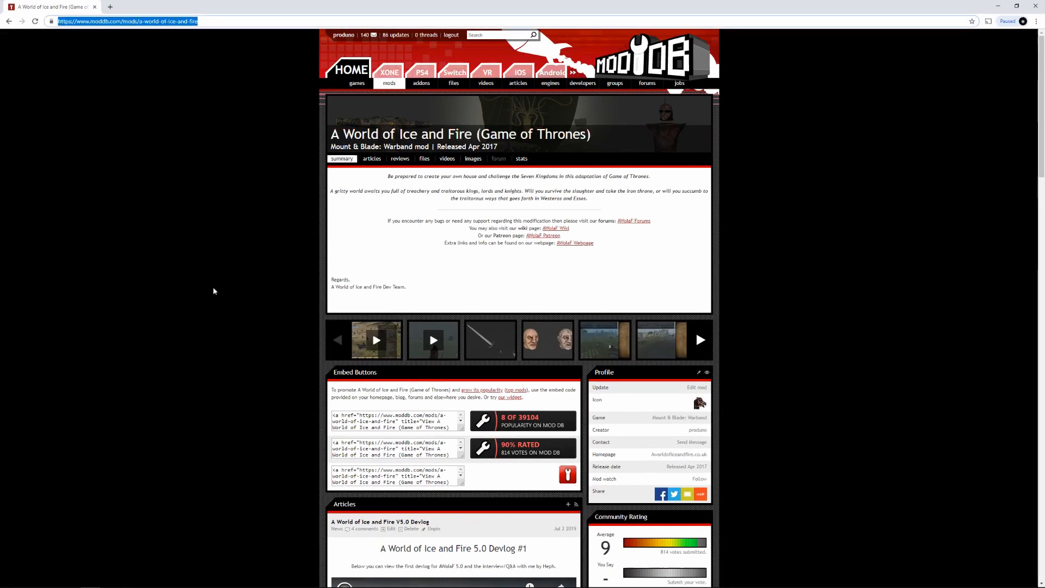
pyautogui.scroll(-3)
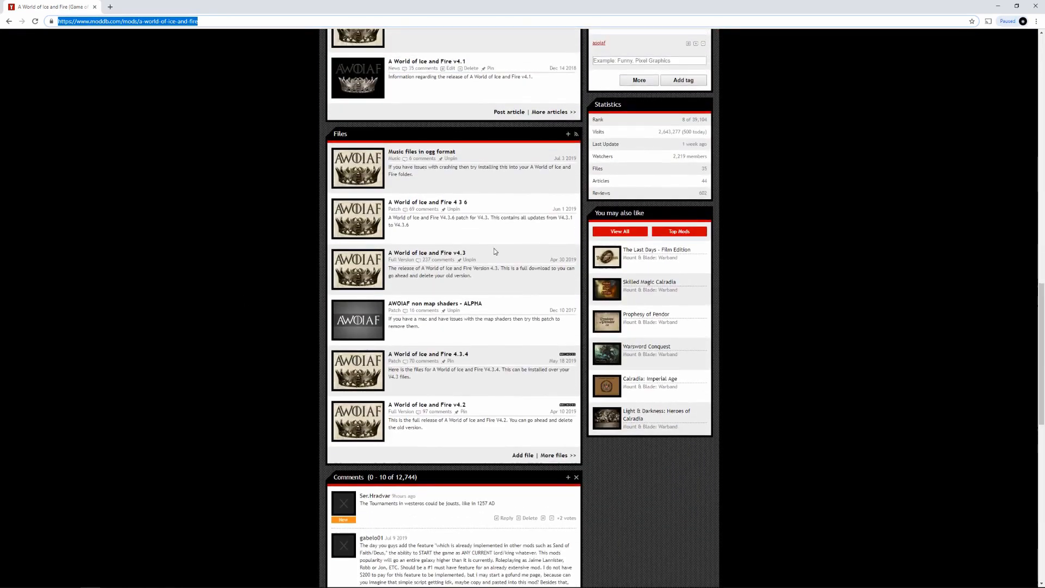
pyautogui.moveTo(474, 256)
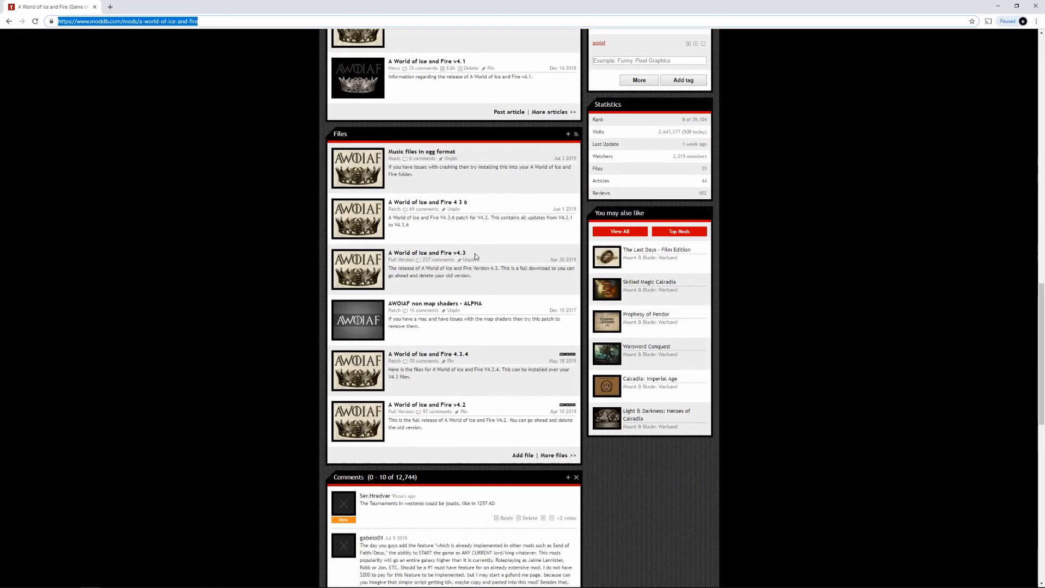
# - Download the A World of Ice and Fire v4.3 archive and dismiss the download popup
pyautogui.click(426, 252)
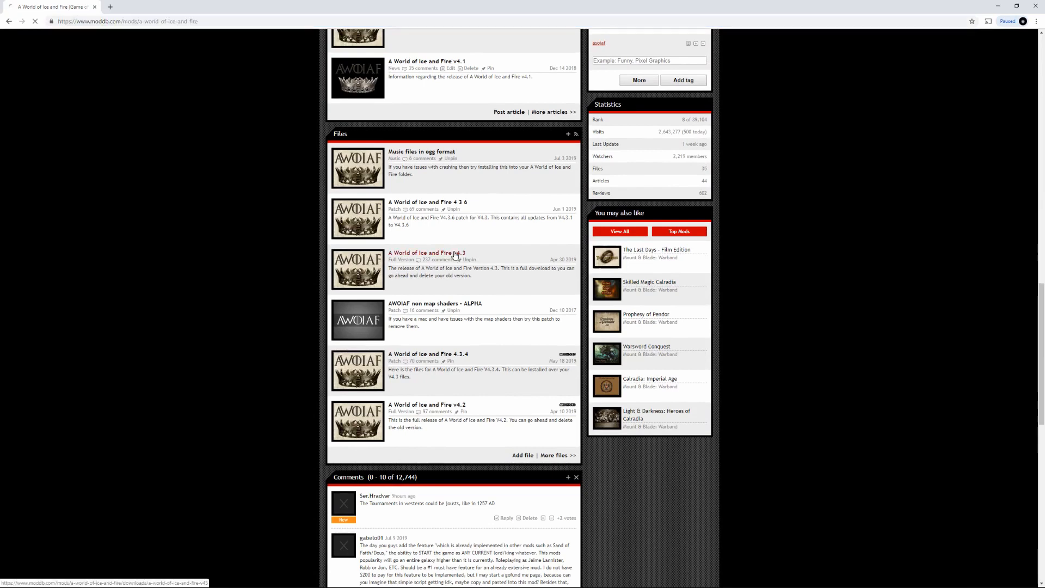
pyautogui.click(426, 252)
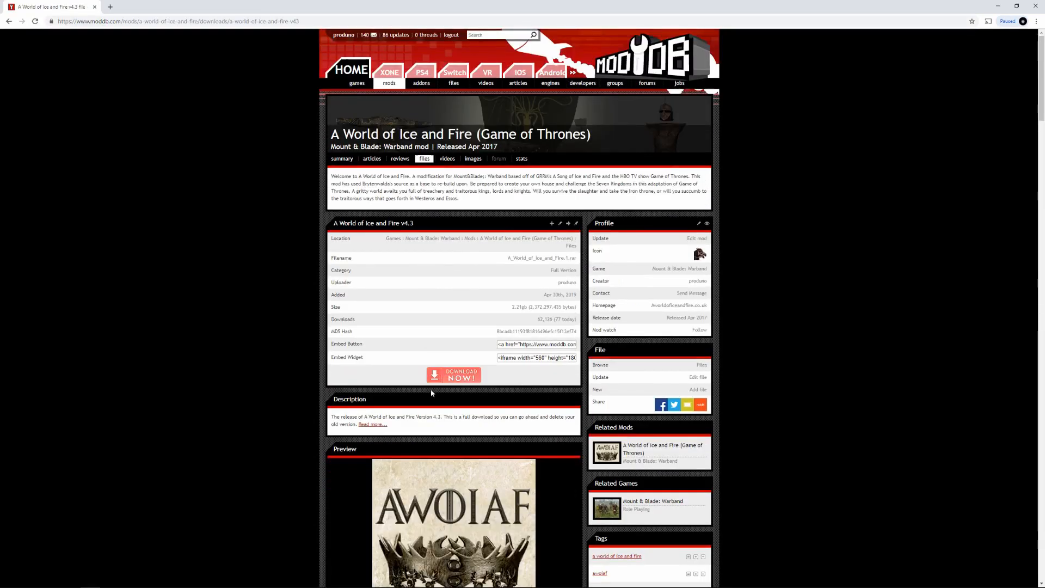
pyautogui.click(453, 374)
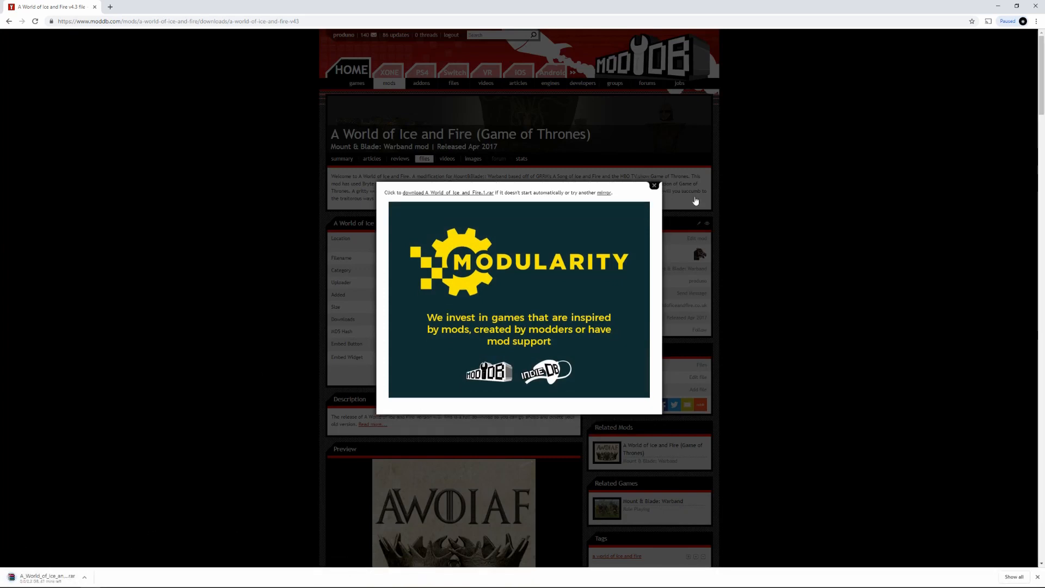
pyautogui.click(655, 185)
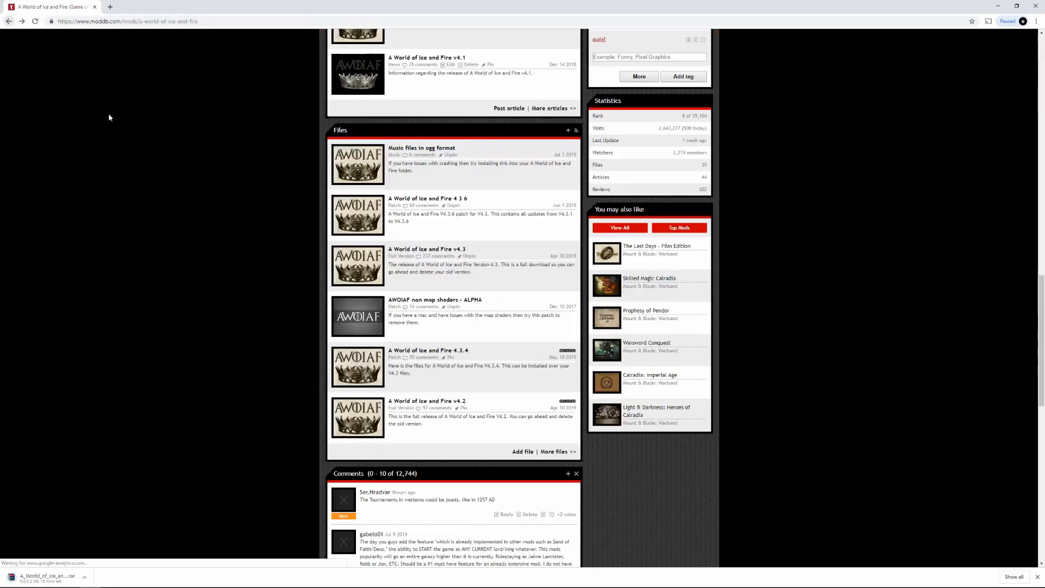
pyautogui.moveTo(490, 213)
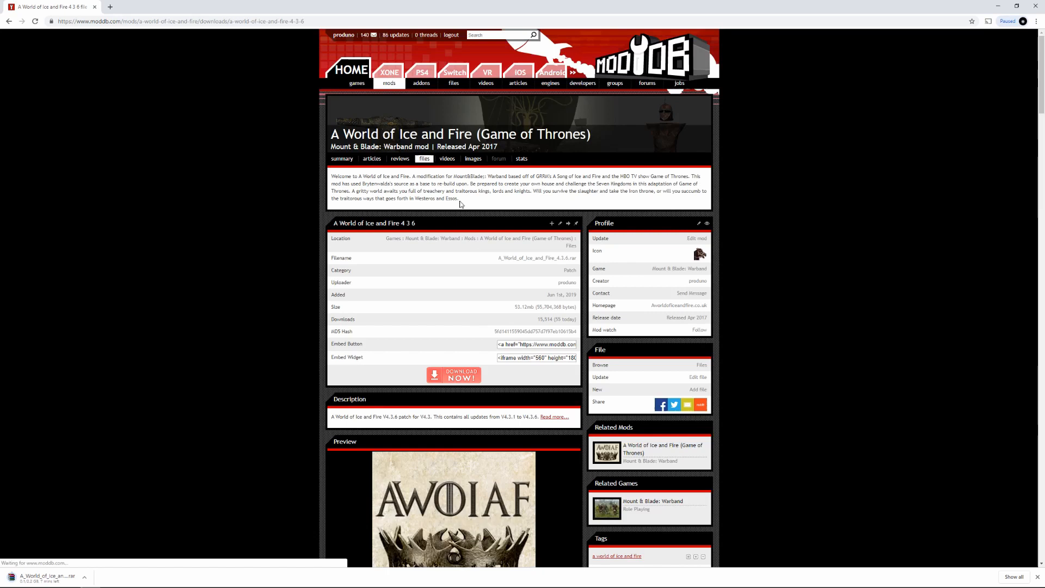
# - Start the 4 3 6 patch download from its file page and close the pop-up
pyautogui.scroll(-3)
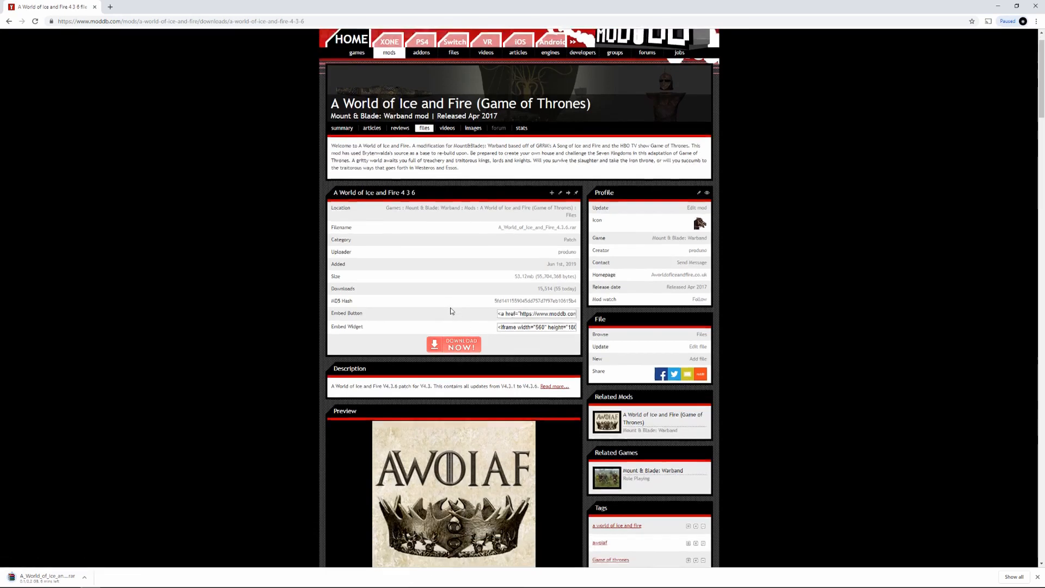
pyautogui.click(454, 344)
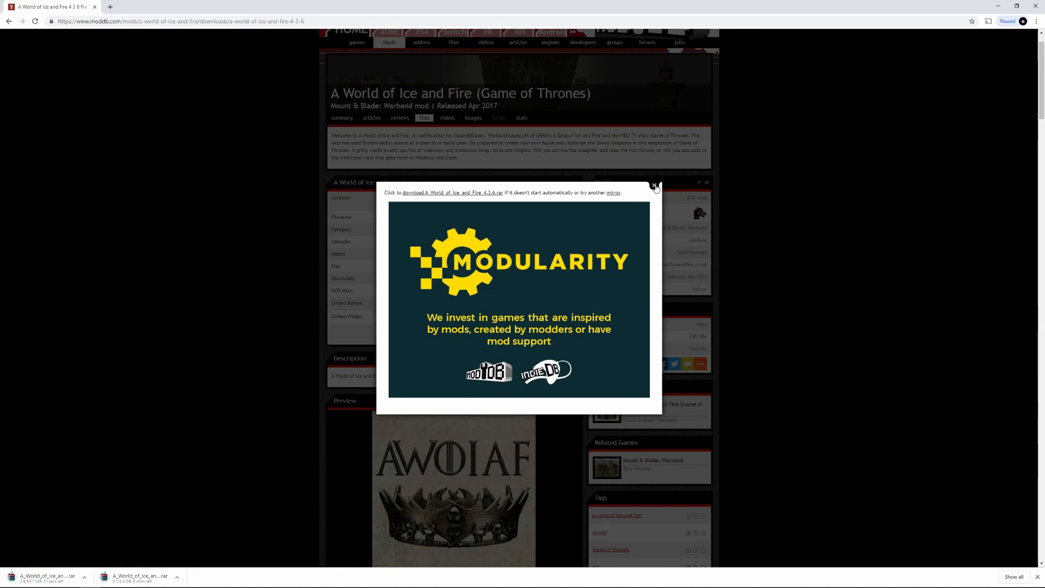
pyautogui.click(654, 185)
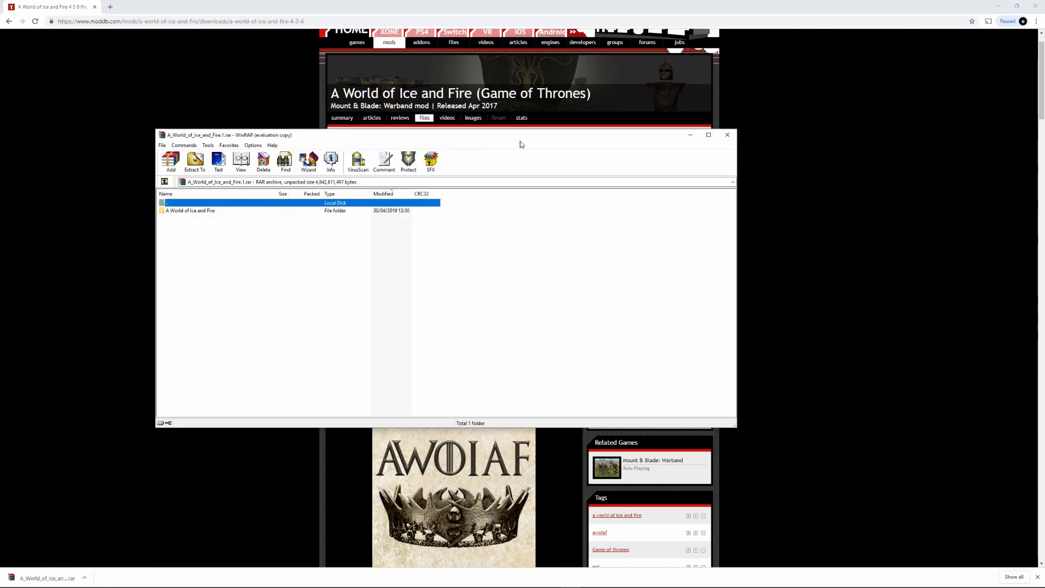
pyautogui.moveTo(549, 137)
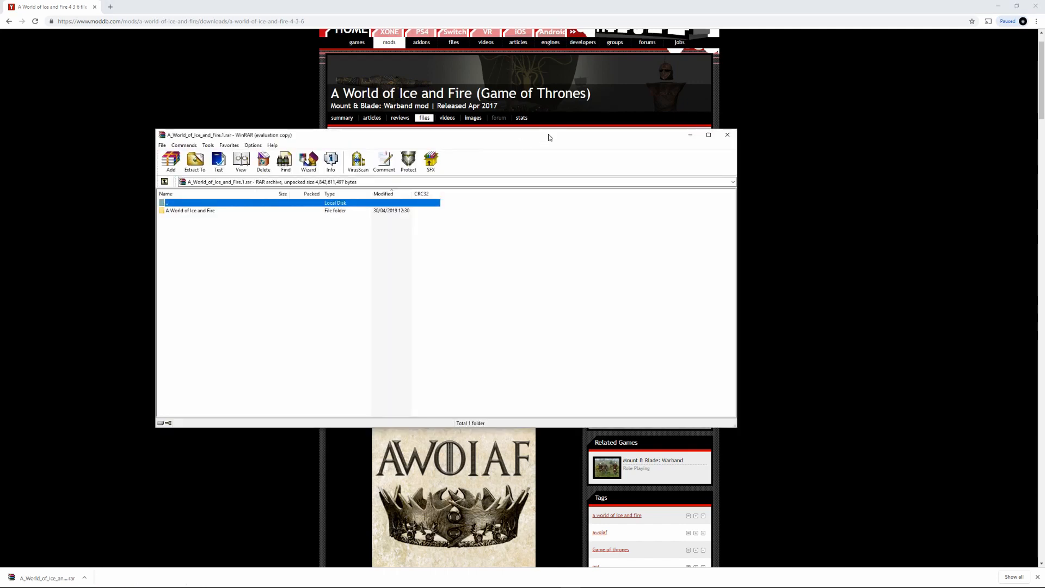
pyautogui.moveTo(322, 268)
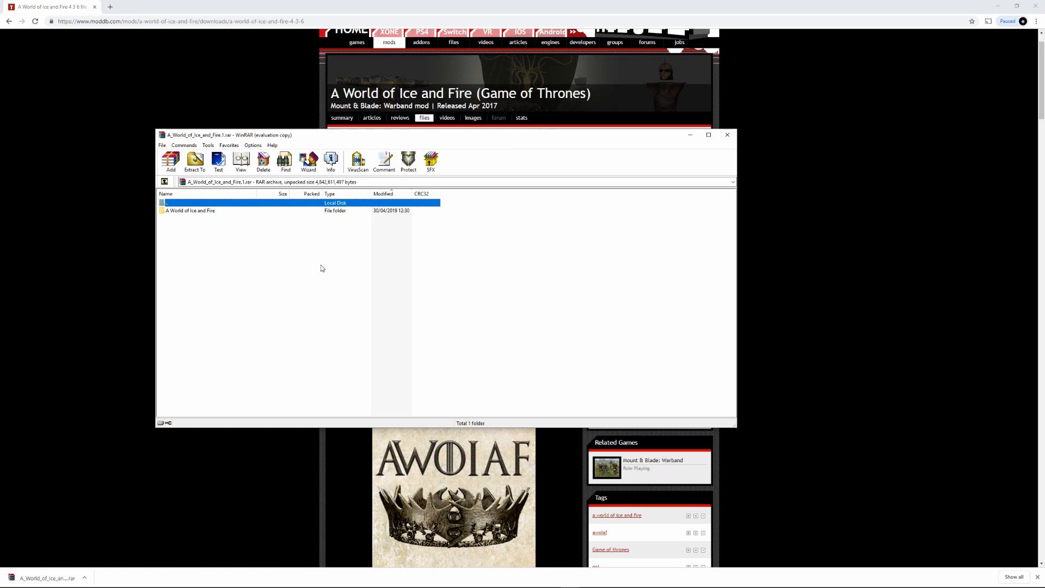
pyautogui.moveTo(254, 242)
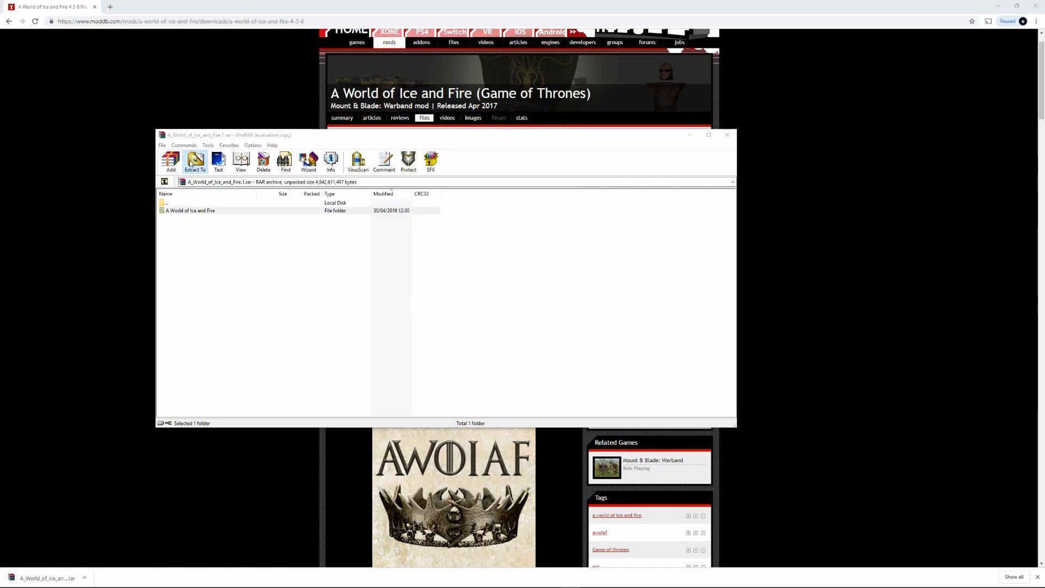
# - Set WinRAR to extract the mod folder into Program Files (x86)\Mount&Blade Warband\Modules
pyautogui.click(195, 160)
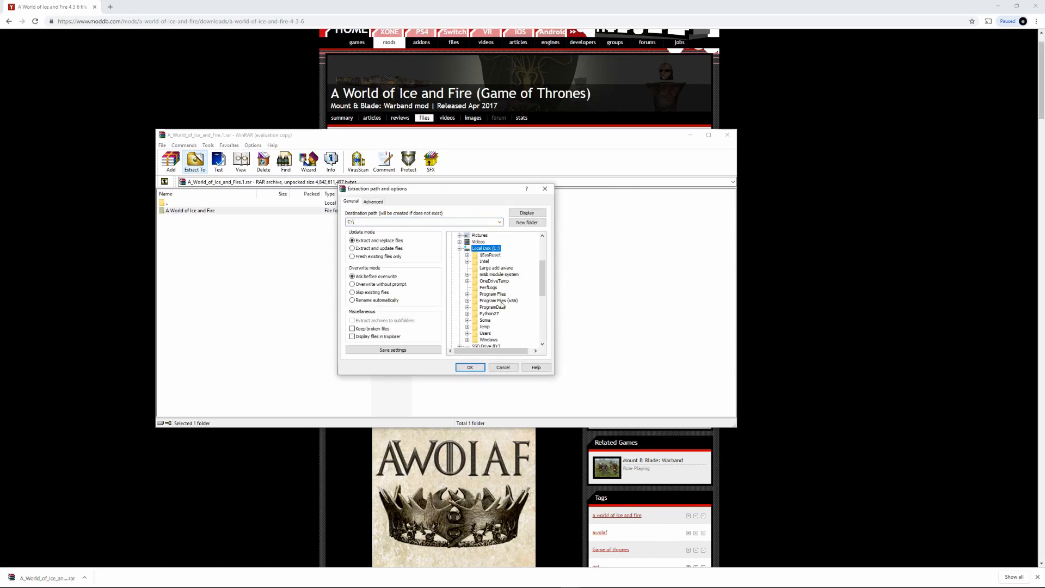
pyautogui.click(497, 300)
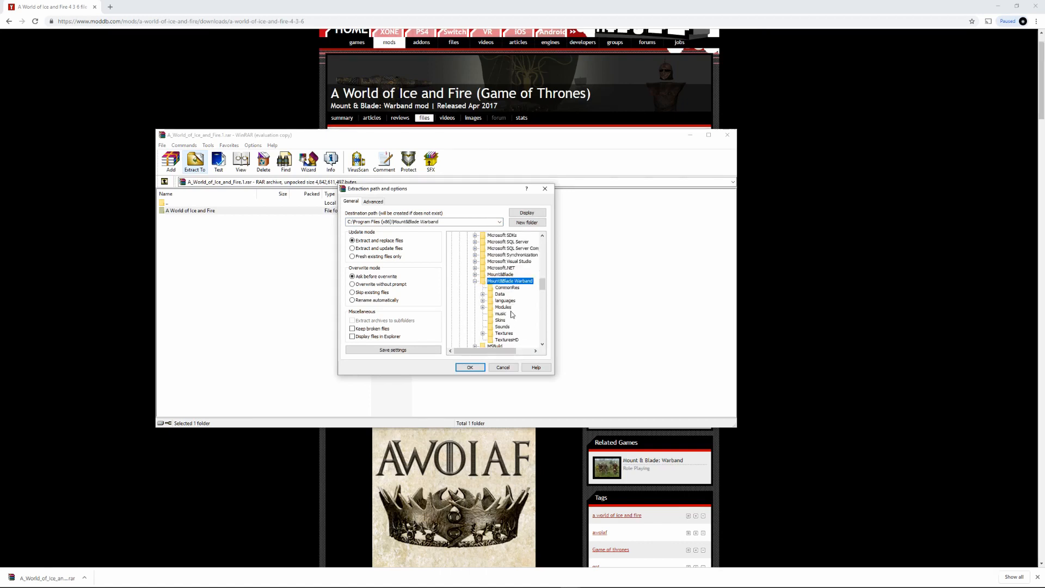
pyautogui.click(503, 307)
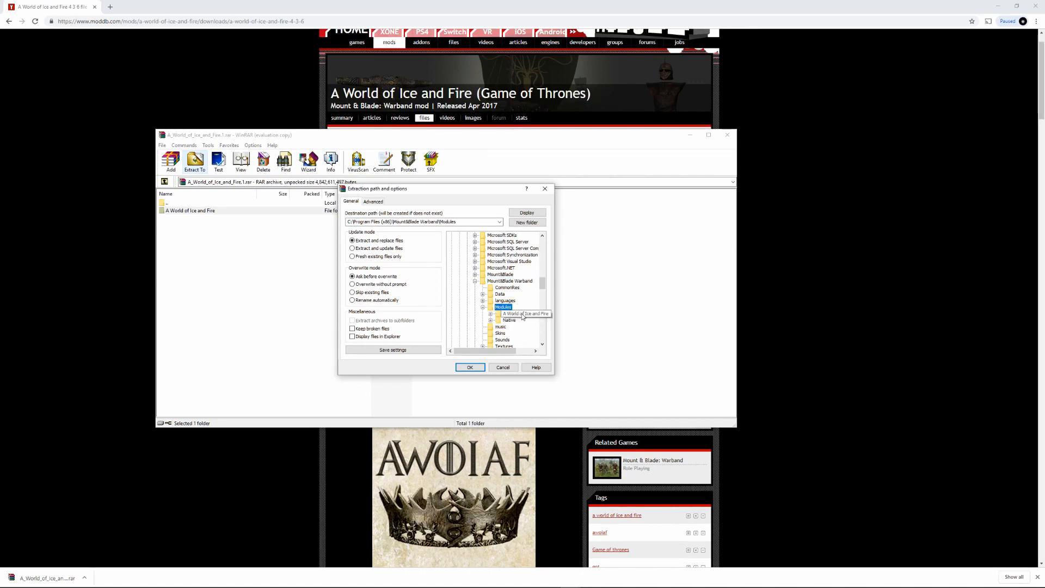
pyautogui.moveTo(530, 313)
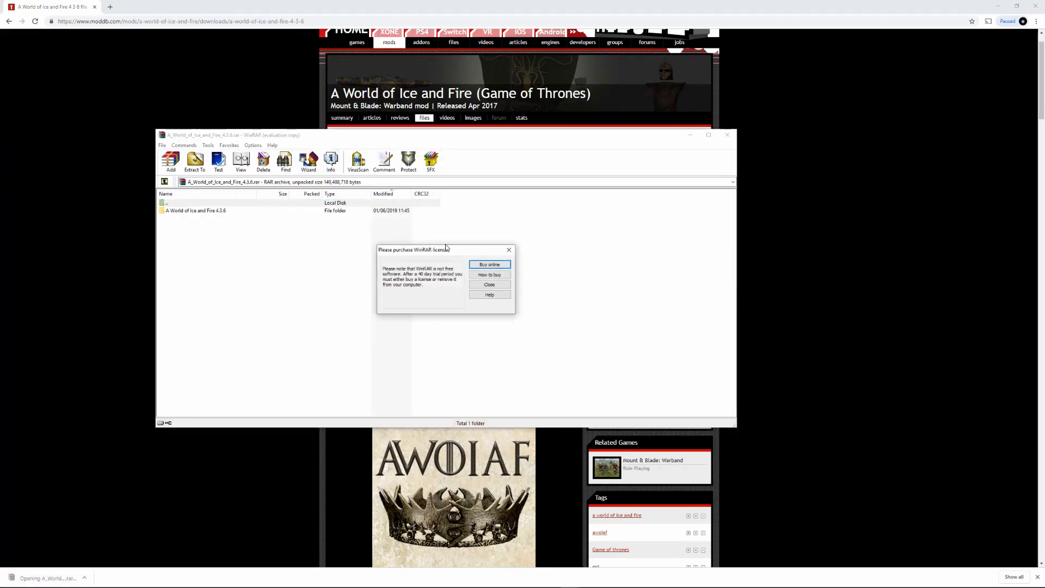
# - Dismiss the licence nag and extract the 4.3.6 folder to the Desktop, replacing all files
pyautogui.click(490, 284)
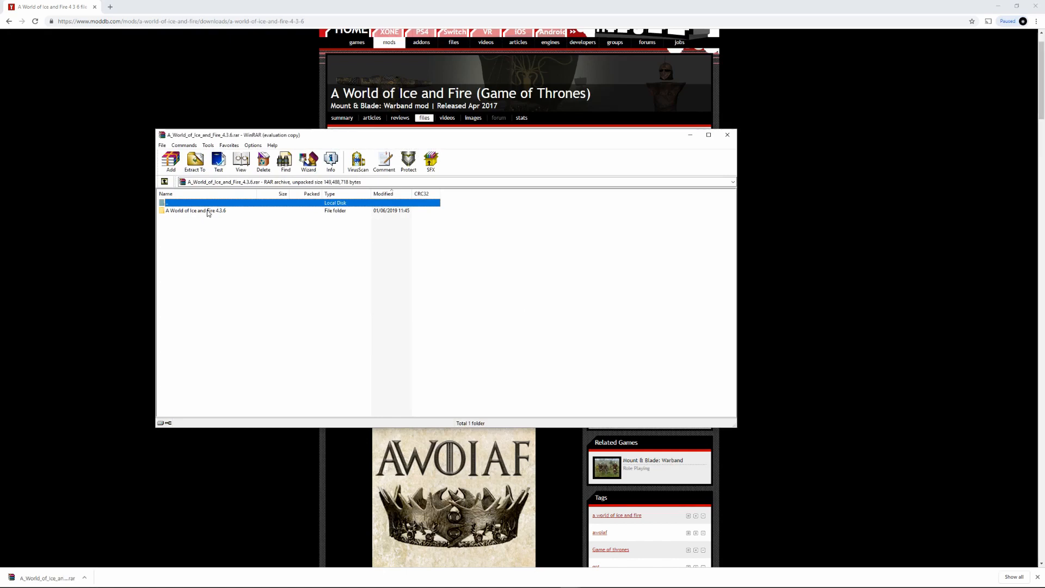
pyautogui.click(196, 210)
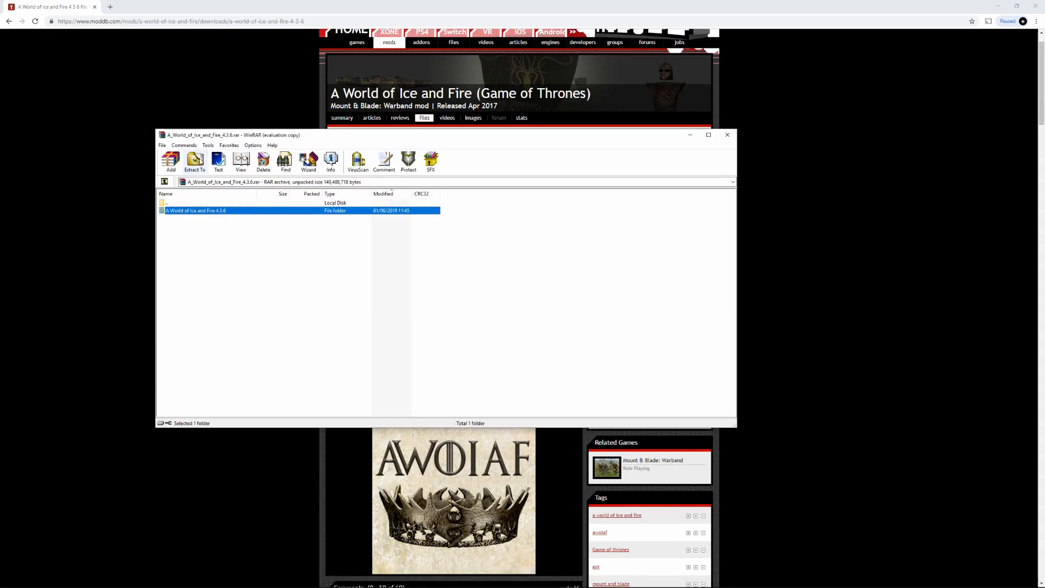
pyautogui.click(194, 161)
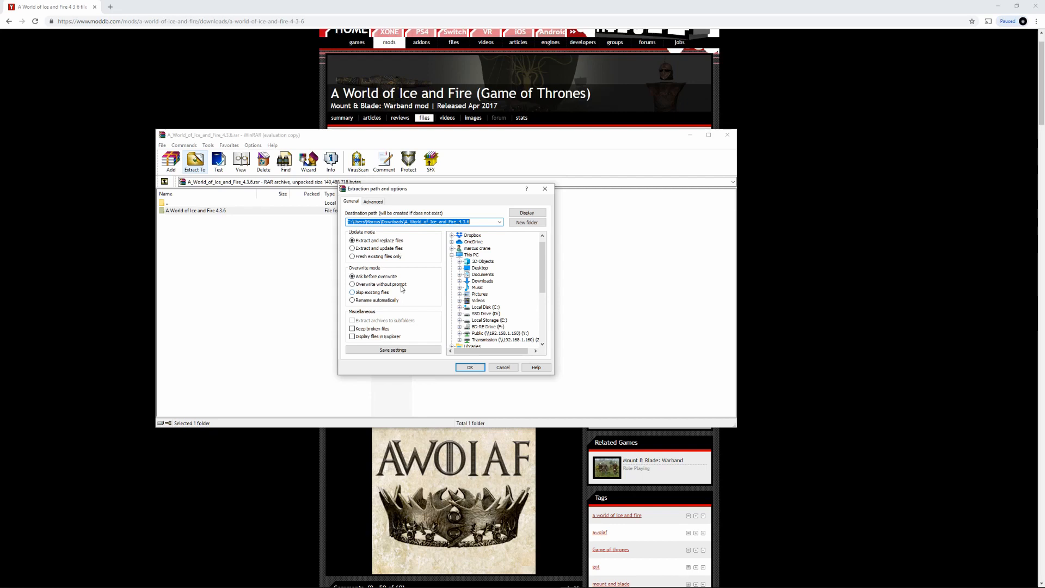
pyautogui.click(478, 267)
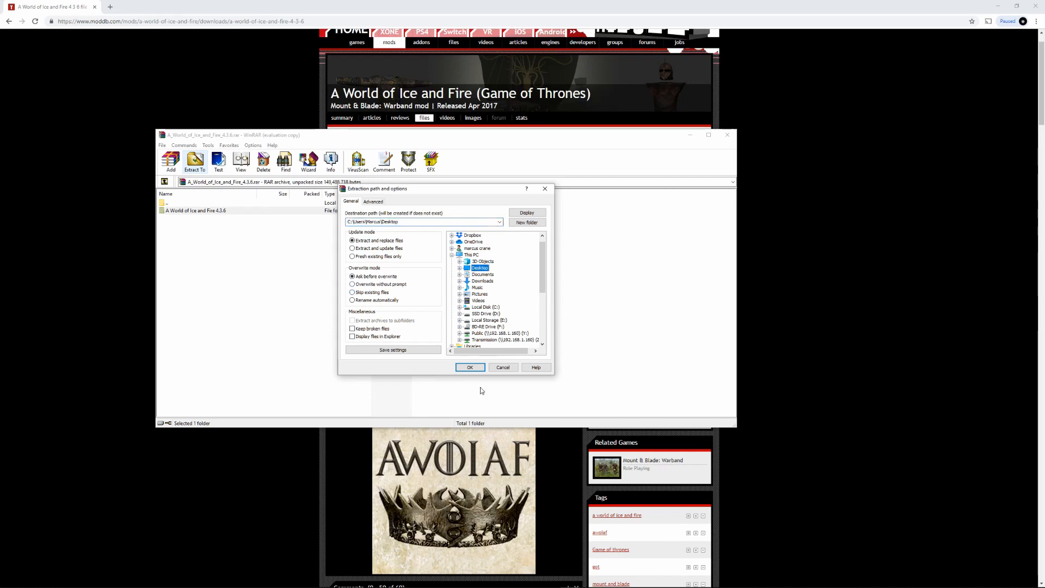
pyautogui.click(470, 366)
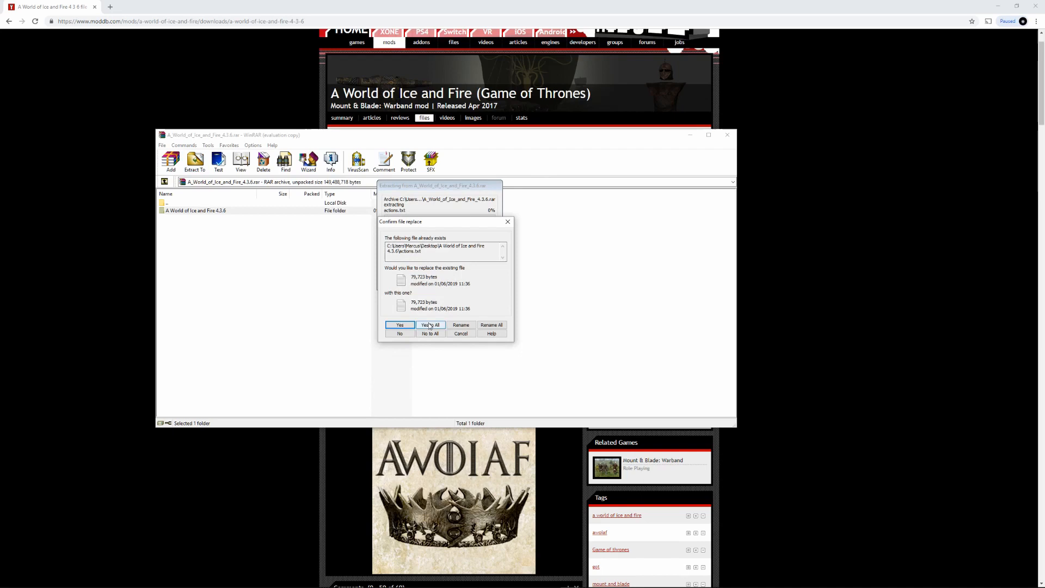
pyautogui.click(430, 324)
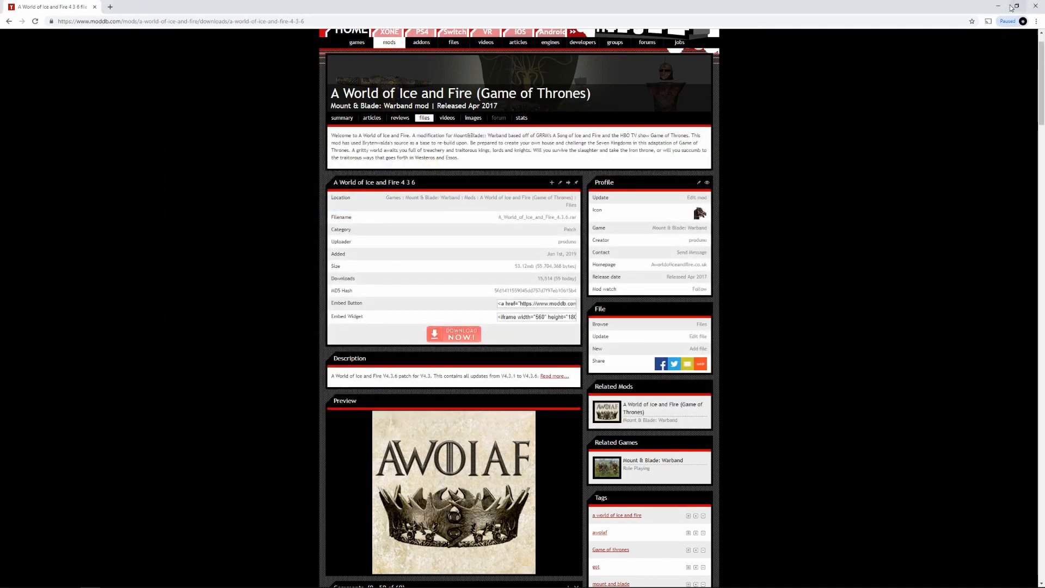
pyautogui.click(1035, 6)
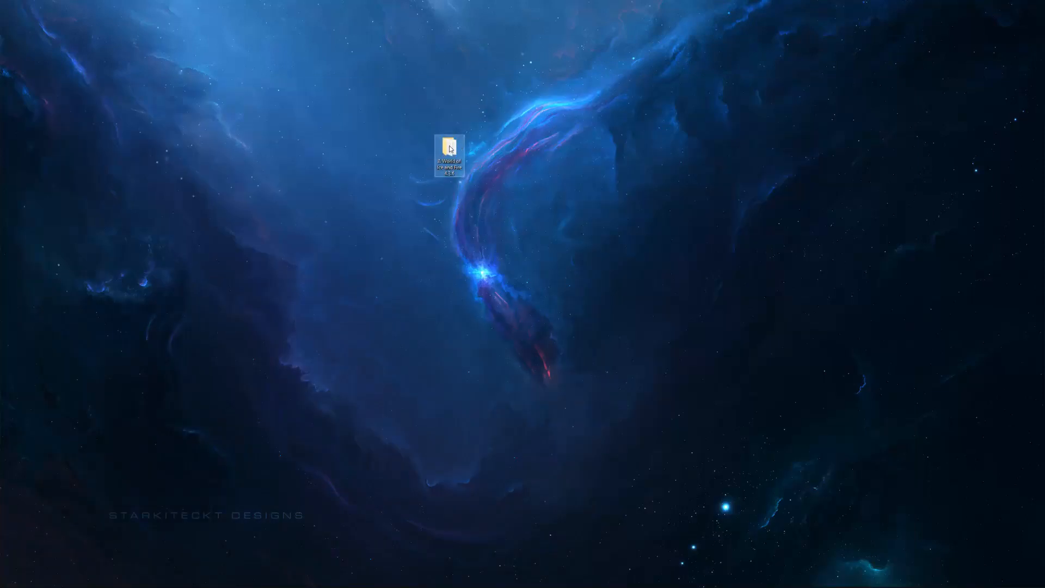
# - Select and copy every file in the extracted 4.3.6 patch folder
pyautogui.doubleClick(448, 143)
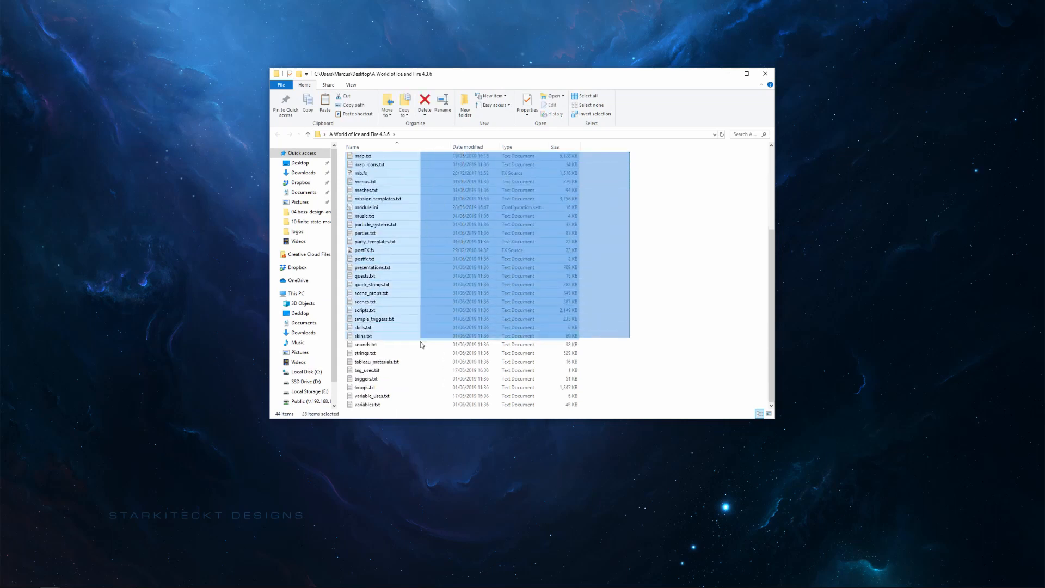
pyautogui.press('ctrl+a')
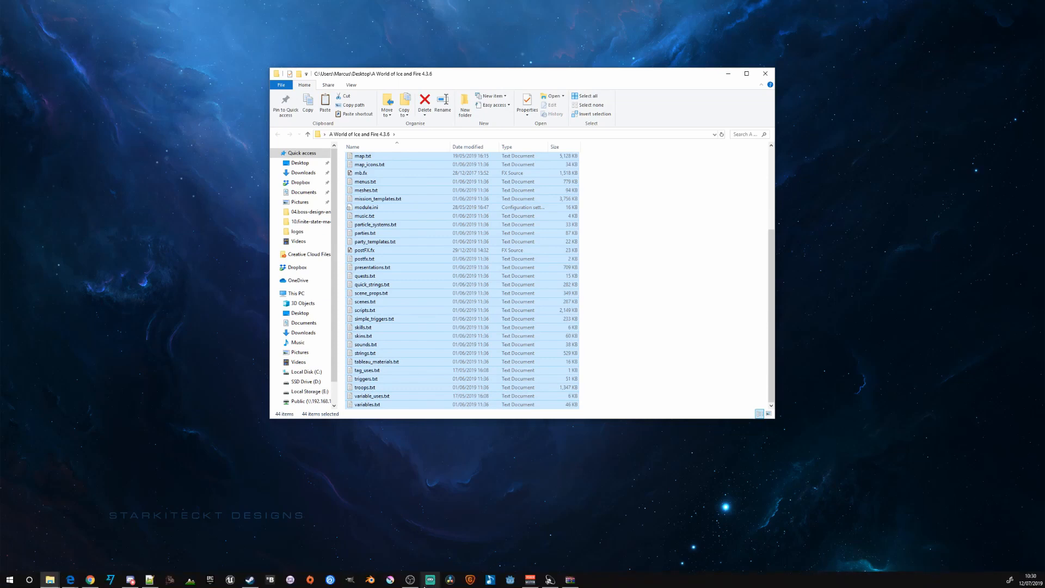
pyautogui.rightClick(372, 268)
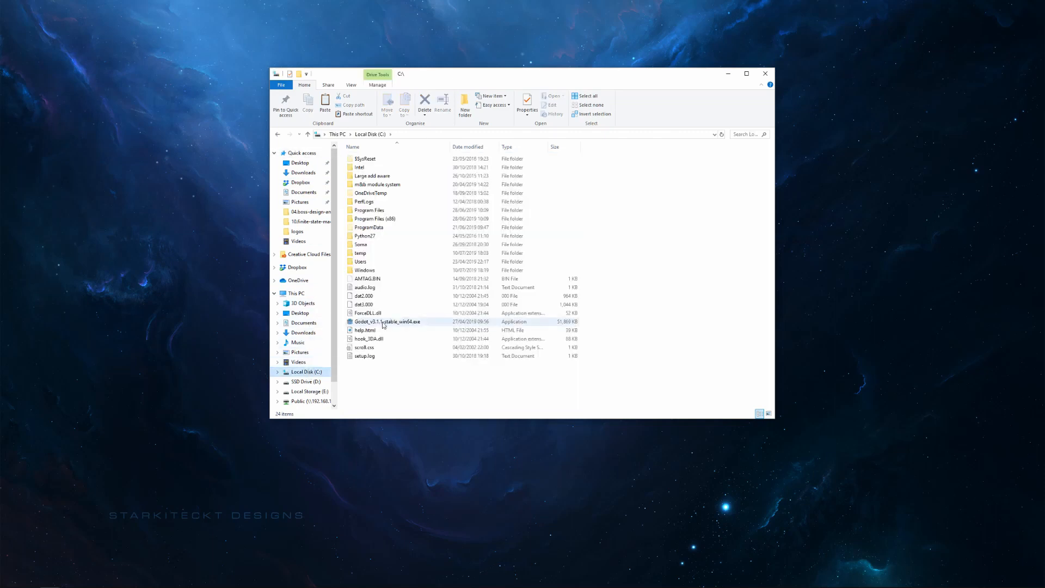
# - Navigate from Program Files (x86) into the Mount&Blade Warband folder
pyautogui.doubleClick(372, 219)
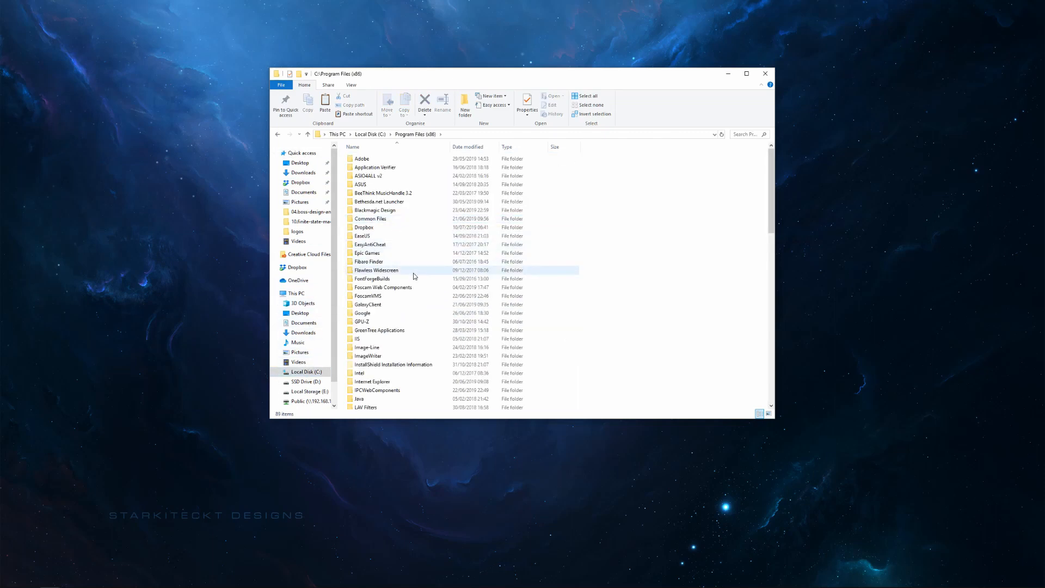
pyautogui.scroll(-3)
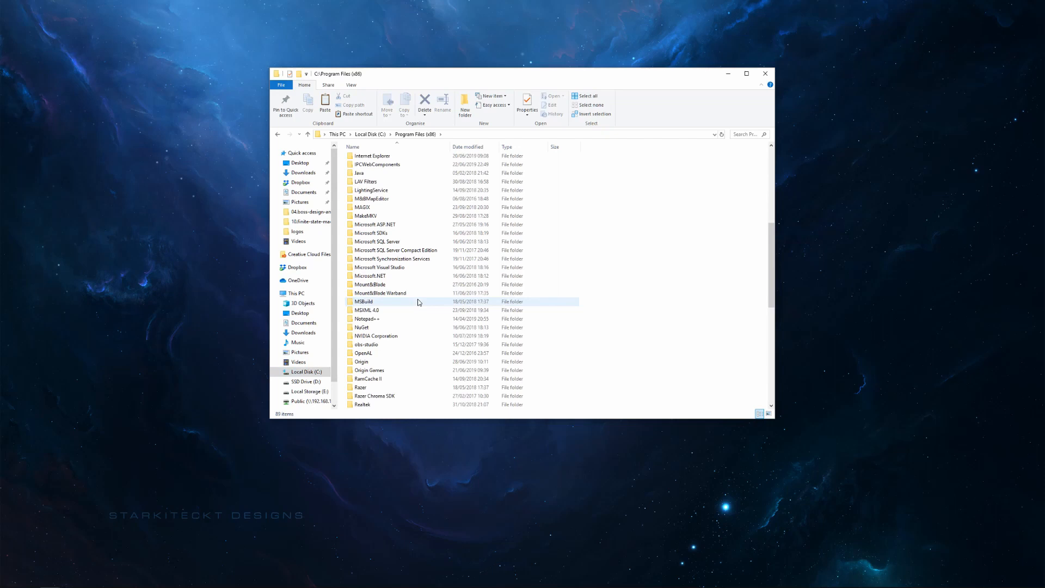
pyautogui.doubleClick(380, 293)
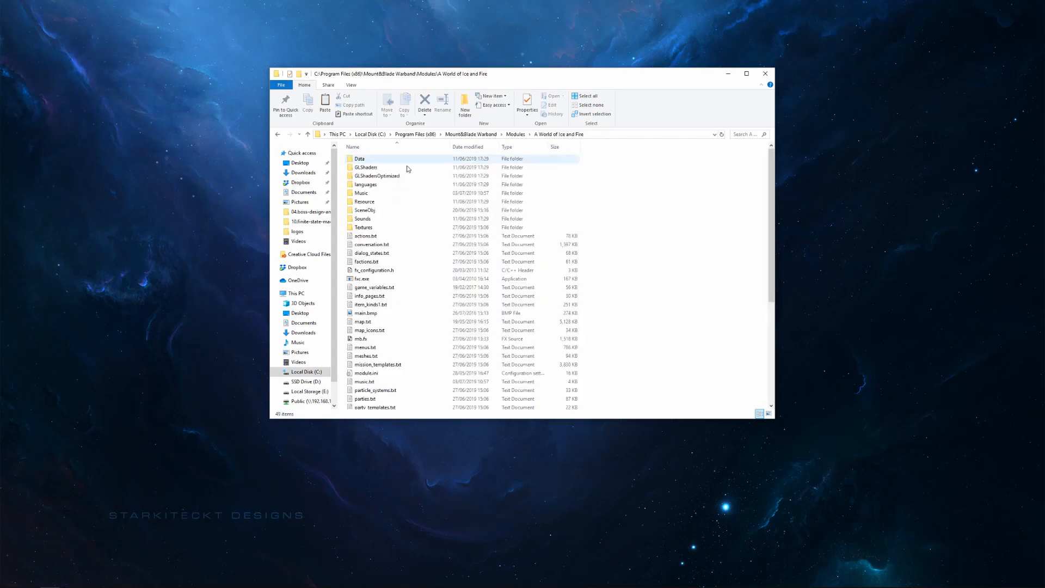
pyautogui.click(635, 257)
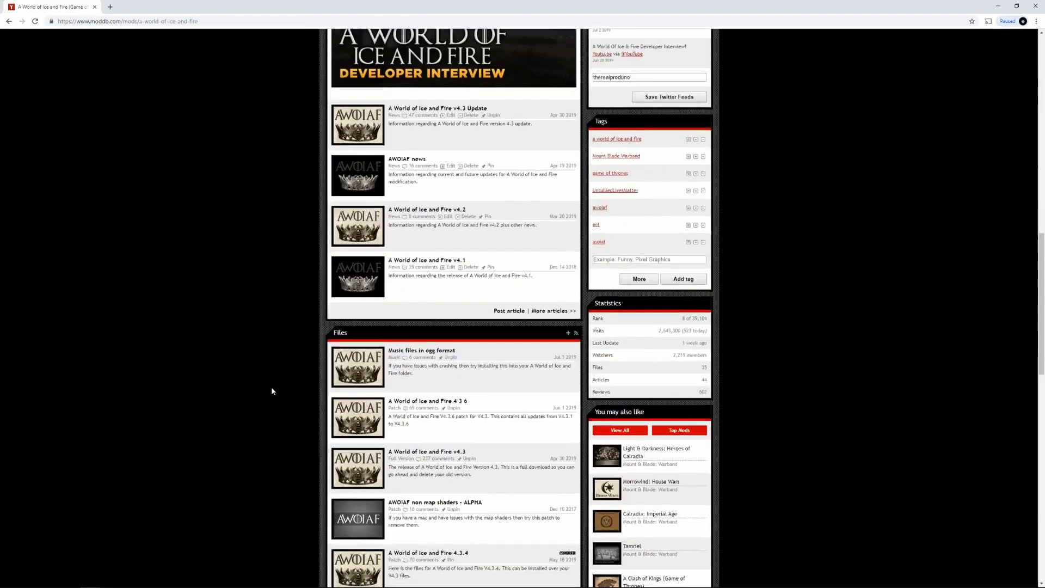
# - Scroll the ModDB page to the Files list headed by Music files in ogg format
pyautogui.scroll(-3)
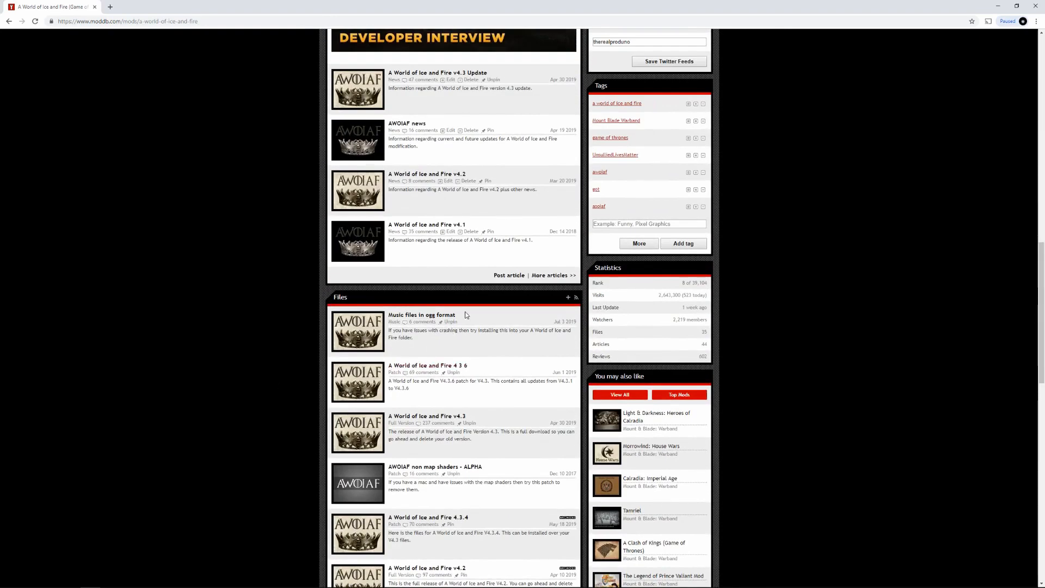
pyautogui.moveTo(443, 318)
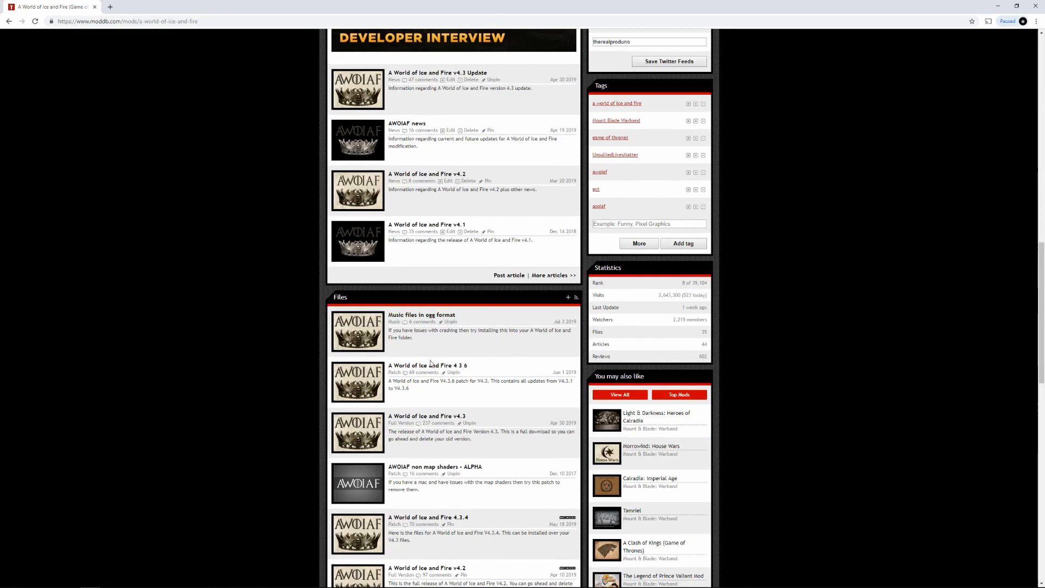
pyautogui.moveTo(506, 369)
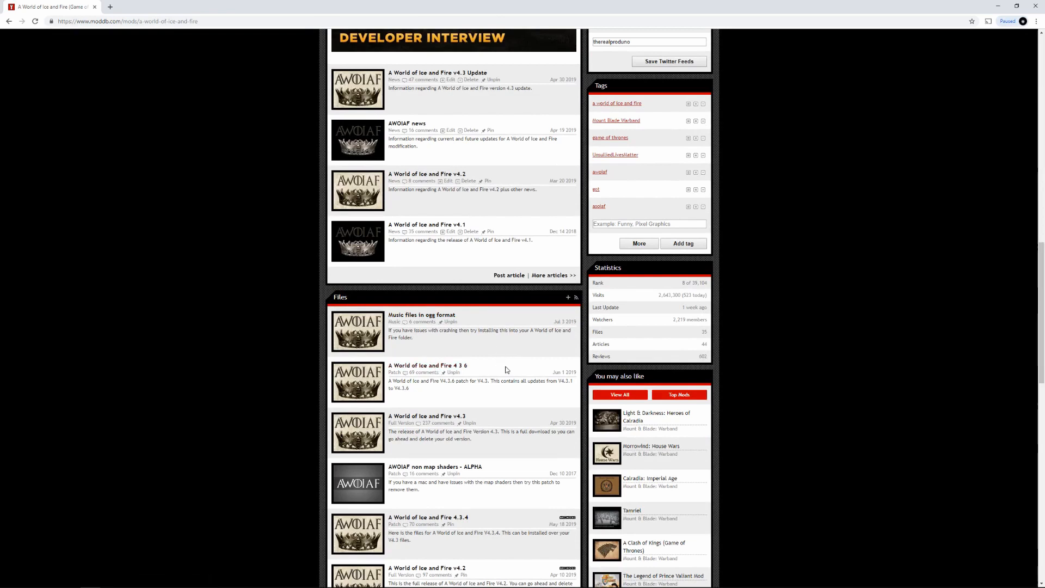